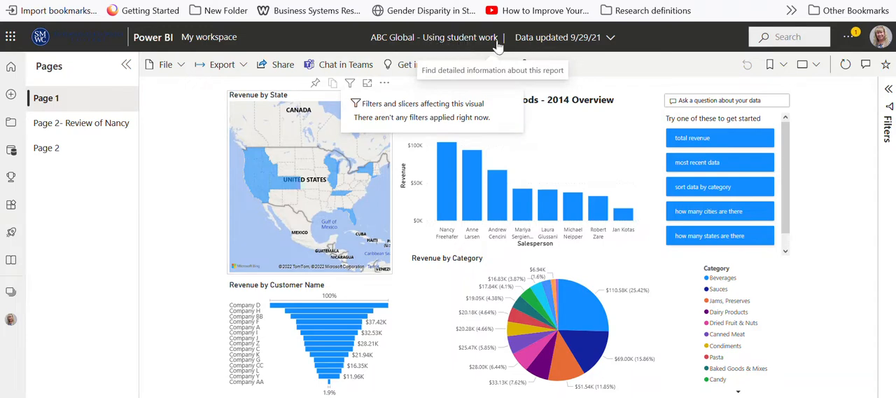
{"action": "mouse_move", "coordinate": [645, 134]}
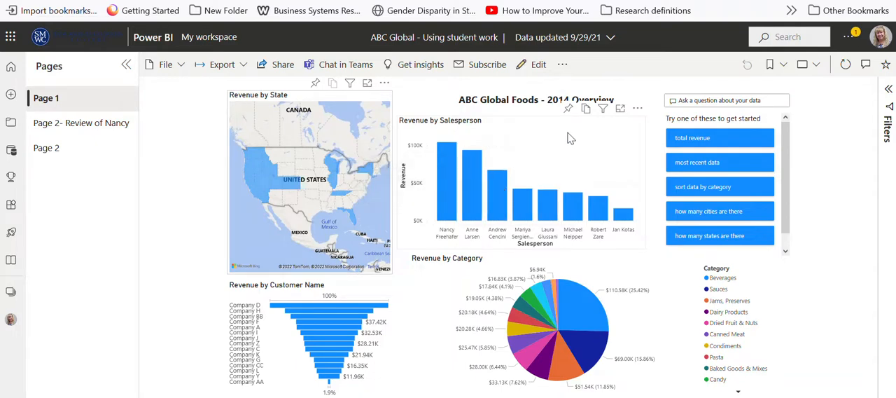
{"action": "mouse_move", "coordinate": [515, 184]}
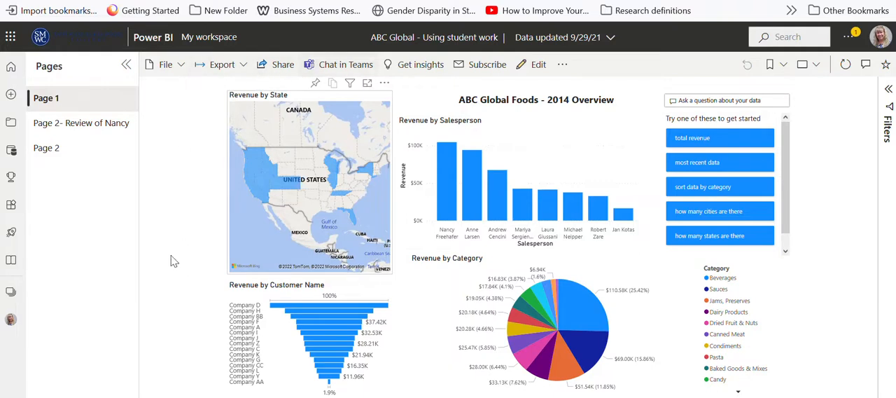
{"action": "mouse_move", "coordinate": [254, 101]}
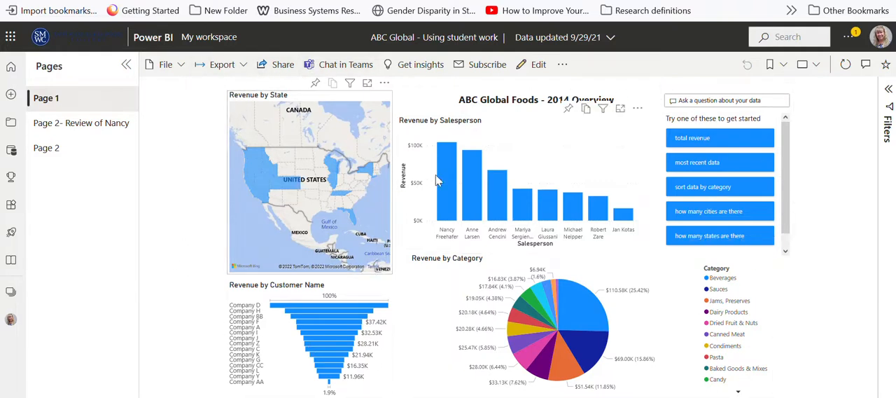
{"action": "mouse_move", "coordinate": [447, 175]}
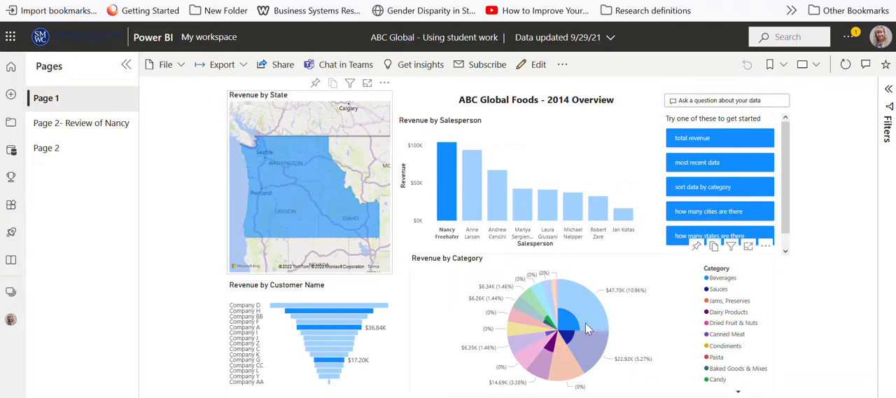
{"action": "mouse_move", "coordinate": [563, 319]}
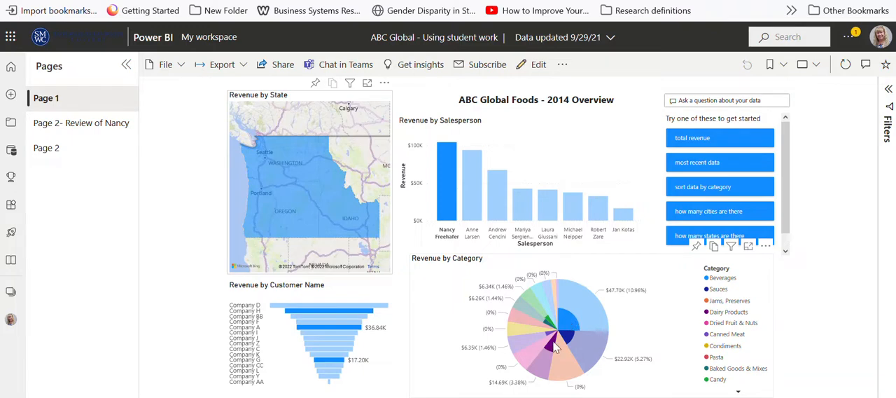
{"action": "mouse_move", "coordinate": [451, 196]}
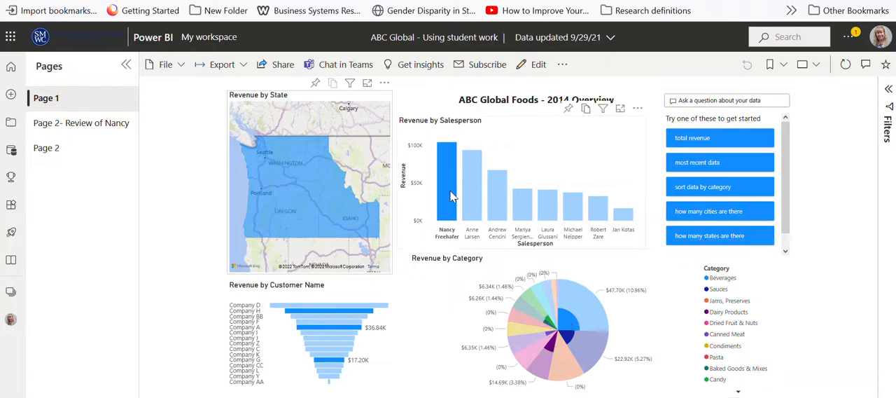
{"action": "mouse_move", "coordinate": [447, 179]}
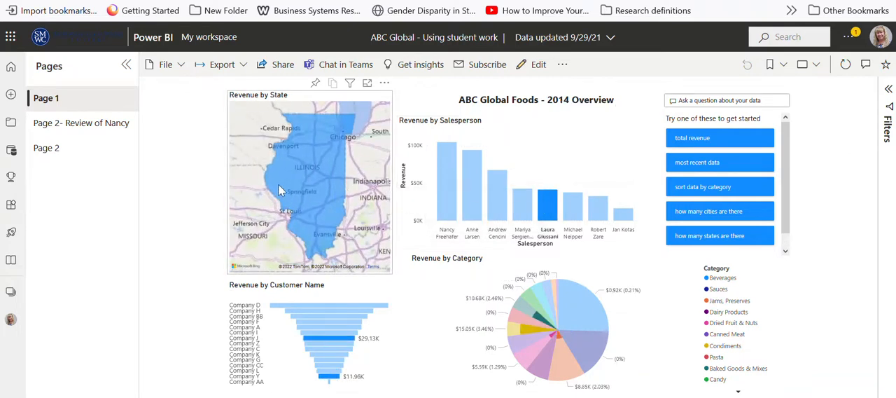
- Clear the cross-filter, then ask Q&A how many cities there are and to sort data by category
{"action": "left_click", "coordinate": [547, 203]}
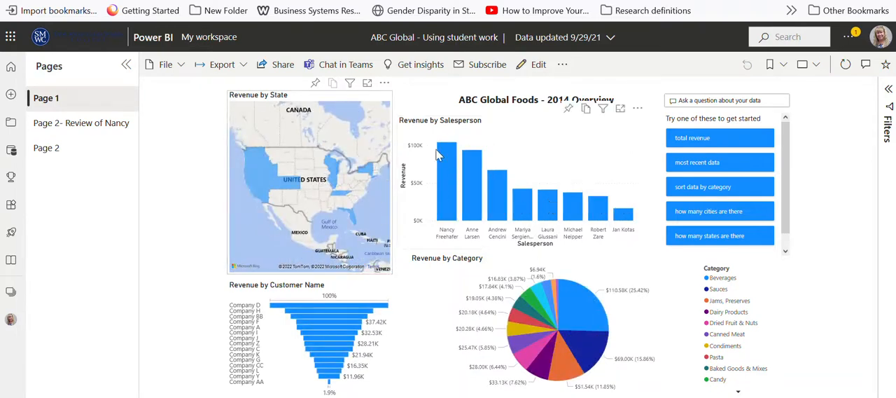
{"action": "mouse_move", "coordinate": [532, 199]}
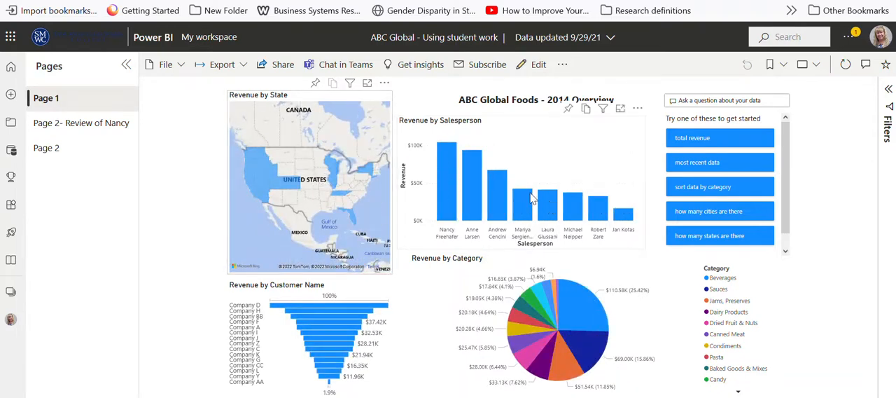
{"action": "mouse_move", "coordinate": [523, 201]}
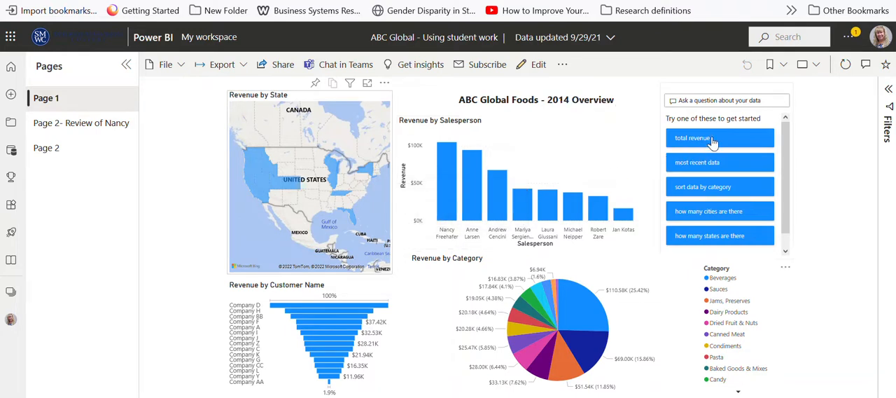
{"action": "mouse_move", "coordinate": [713, 129]}
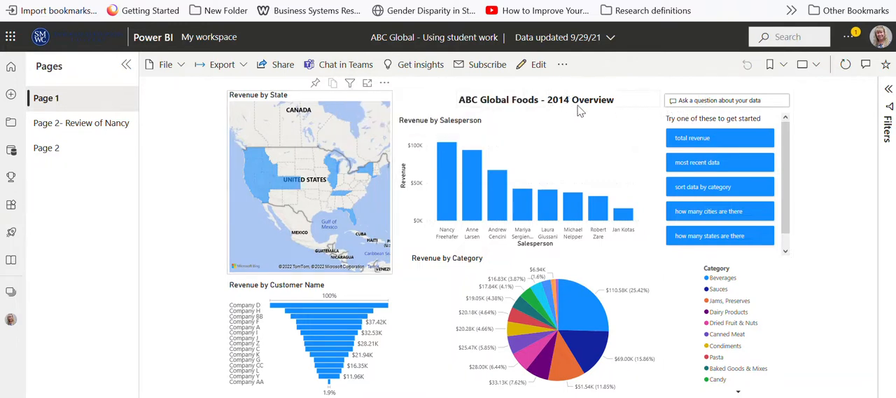
{"action": "mouse_move", "coordinate": [577, 121]}
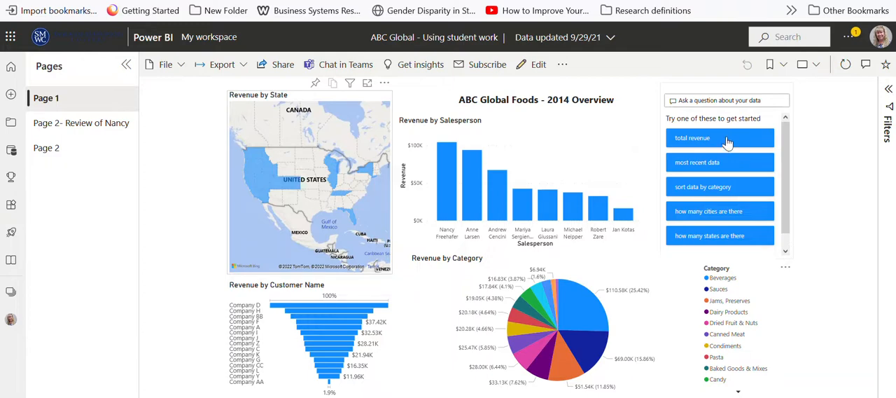
{"action": "left_click", "coordinate": [692, 137]}
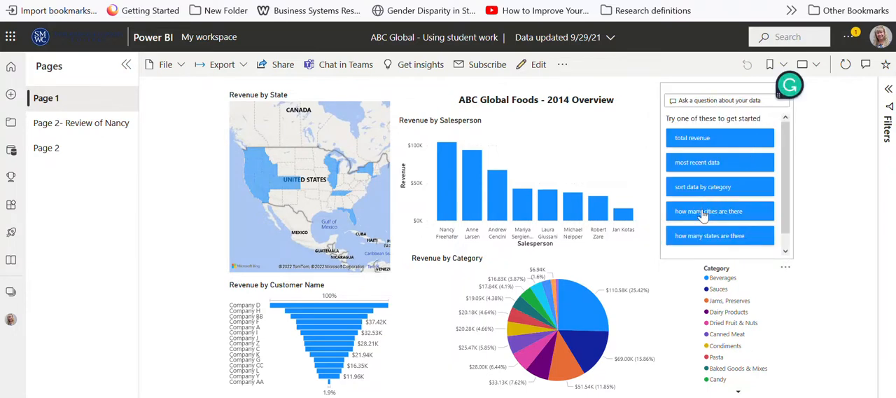
{"action": "left_click", "coordinate": [708, 210]}
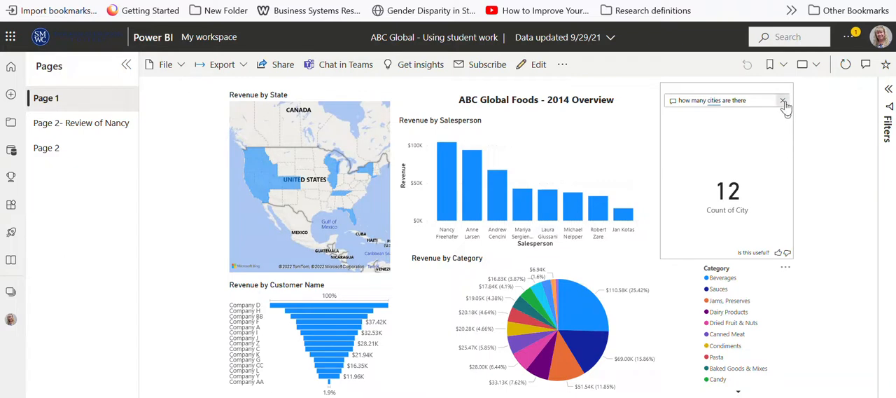
{"action": "left_click", "coordinate": [783, 101]}
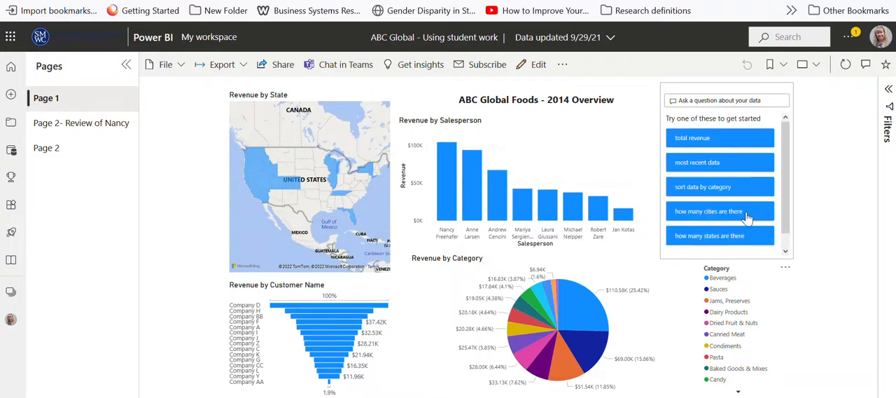
{"action": "left_click", "coordinate": [703, 187]}
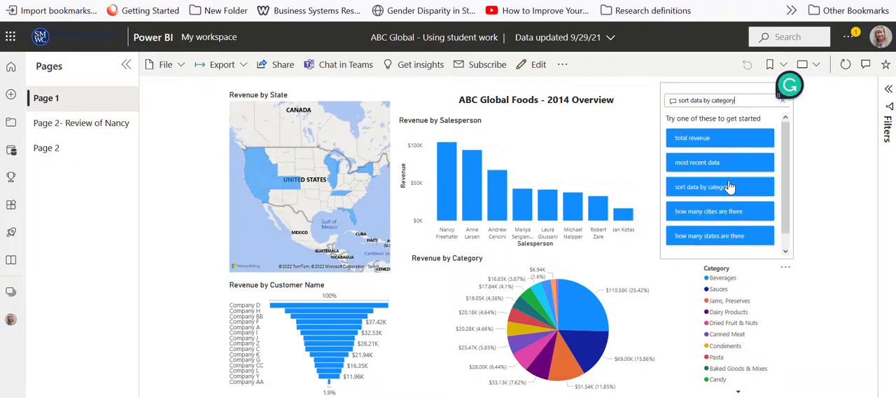
{"action": "left_click", "coordinate": [720, 186]}
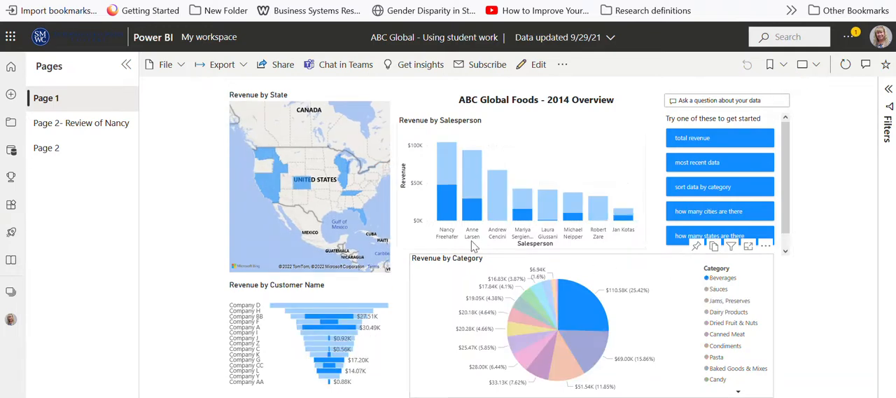
{"action": "mouse_move", "coordinate": [546, 224]}
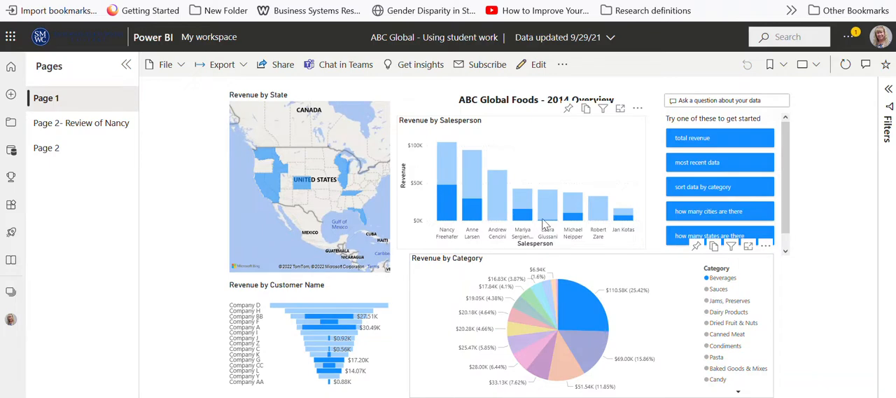
{"action": "mouse_move", "coordinate": [287, 166]}
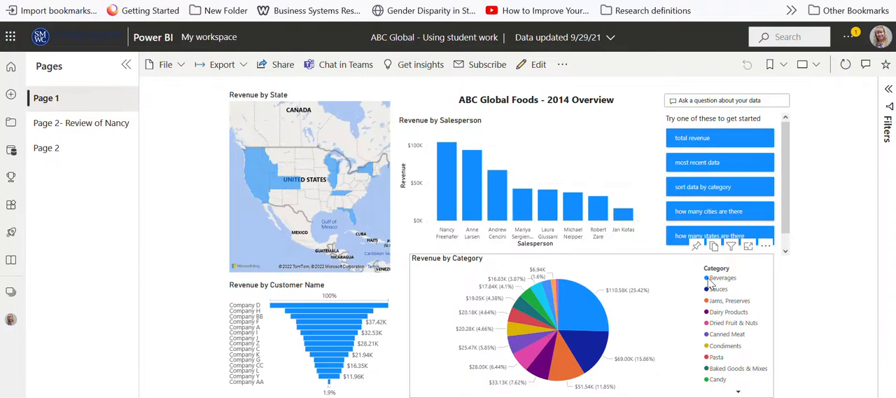
{"action": "mouse_move", "coordinate": [333, 134]}
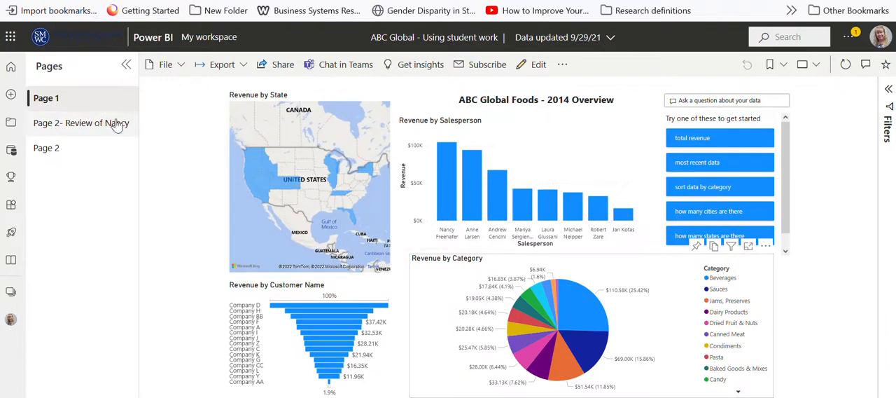
{"action": "mouse_move", "coordinate": [110, 123]}
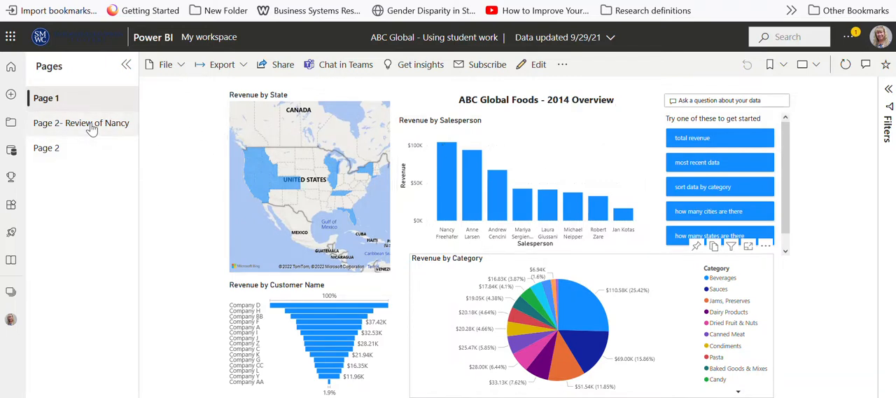
- Filter the overview to Andrew Cencini, then filter the Review of Nancy page to salesperson Anne Larsen
{"action": "left_click", "coordinate": [81, 124]}
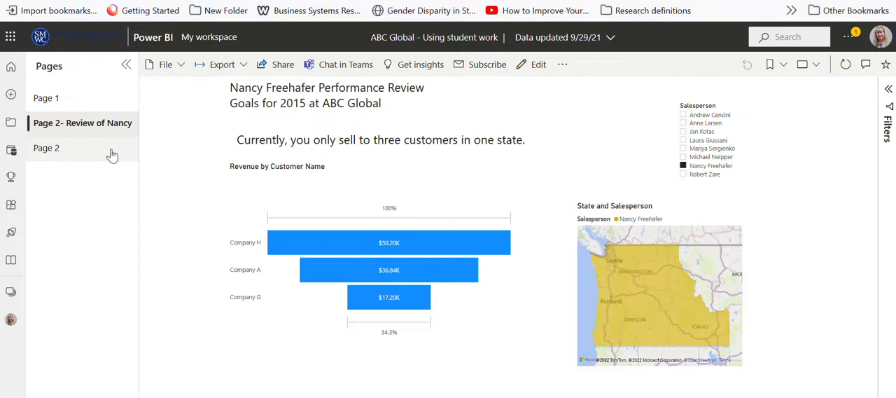
{"action": "mouse_move", "coordinate": [74, 151]}
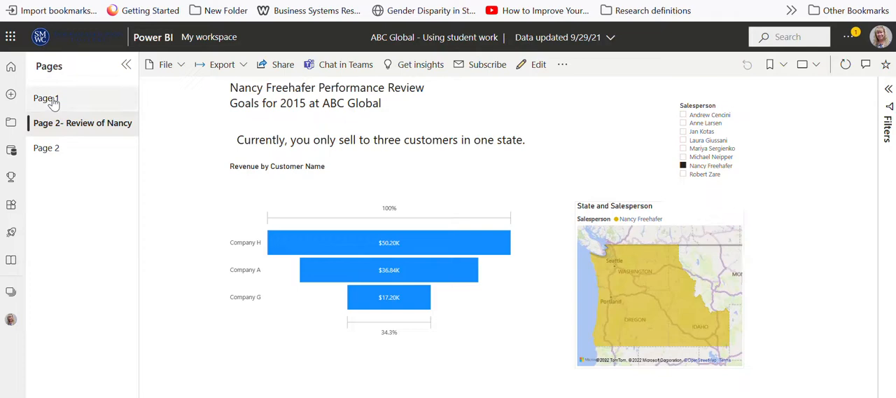
{"action": "left_click", "coordinate": [46, 98]}
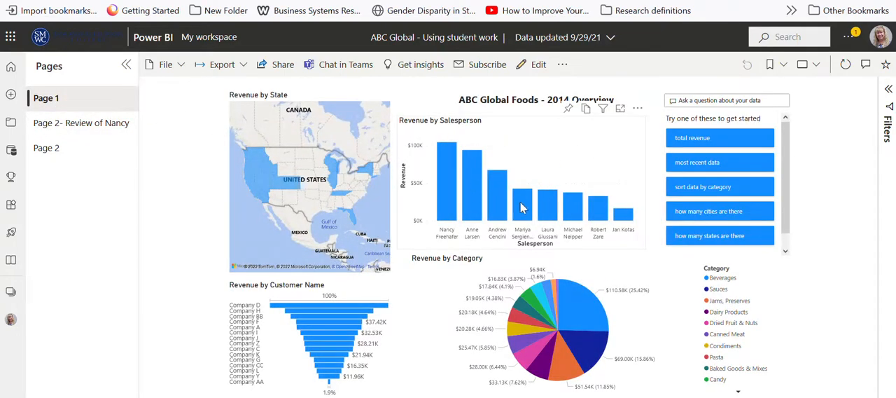
{"action": "left_click", "coordinate": [498, 189]}
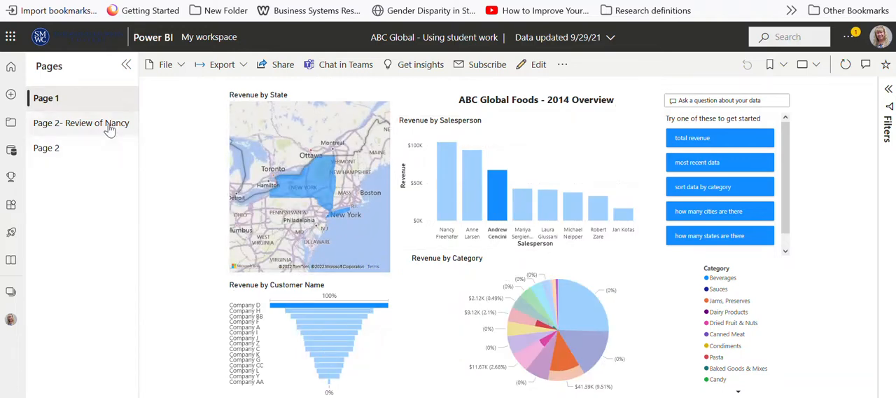
{"action": "left_click", "coordinate": [81, 123]}
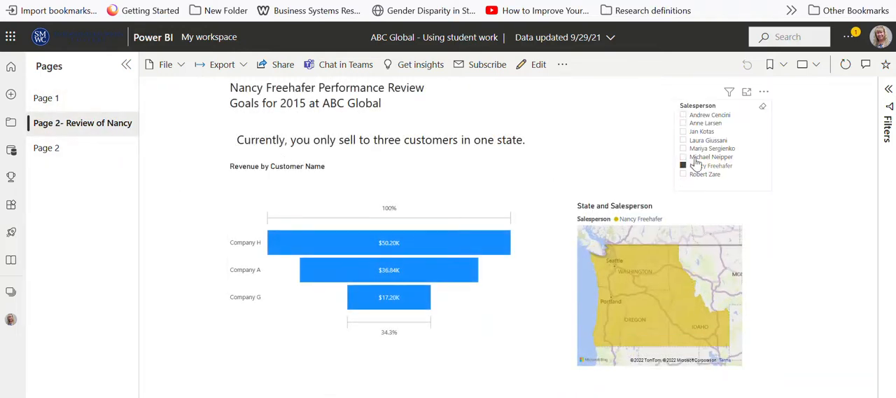
{"action": "left_click", "coordinate": [683, 165]}
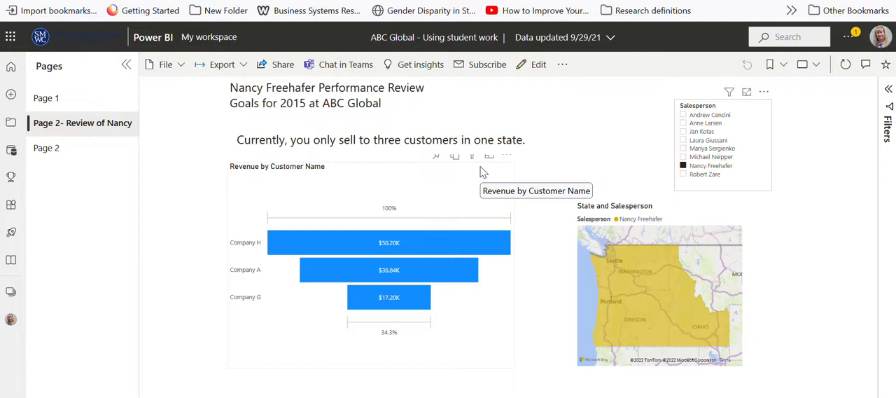
{"action": "mouse_move", "coordinate": [675, 135]}
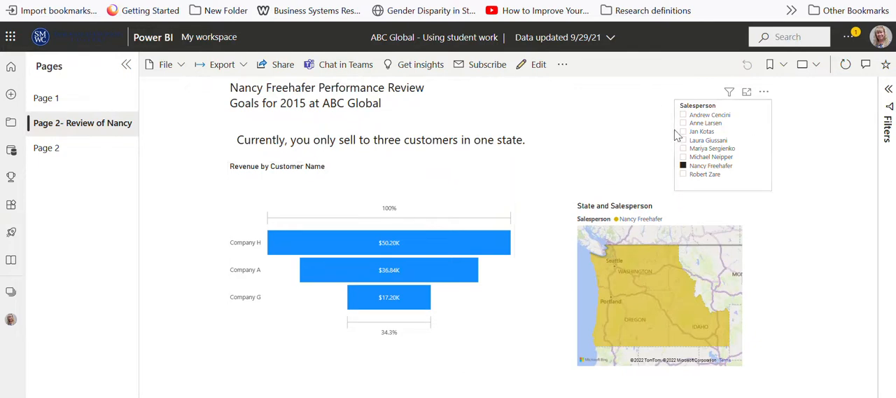
{"action": "left_click", "coordinate": [706, 123]}
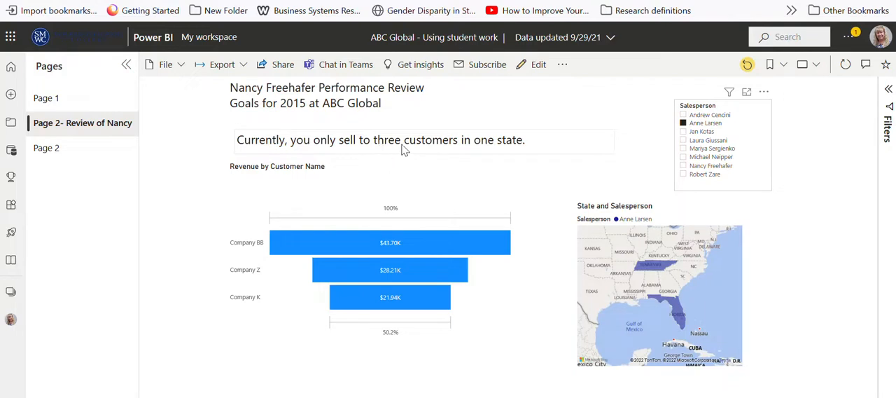
{"action": "mouse_move", "coordinate": [481, 151]}
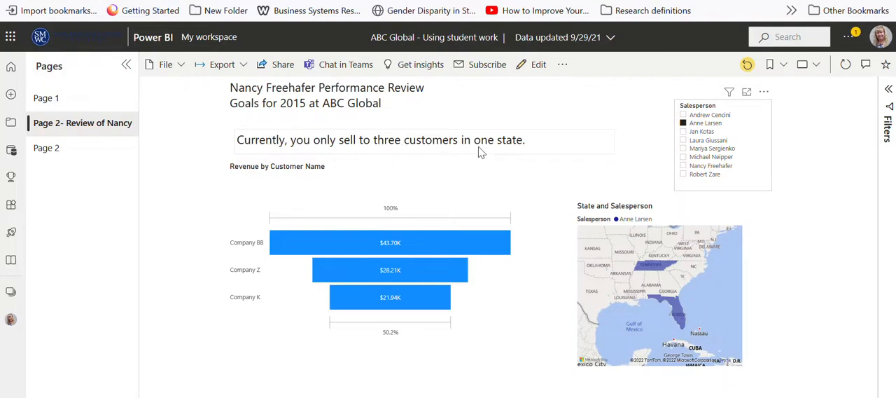
{"action": "mouse_move", "coordinate": [479, 146]}
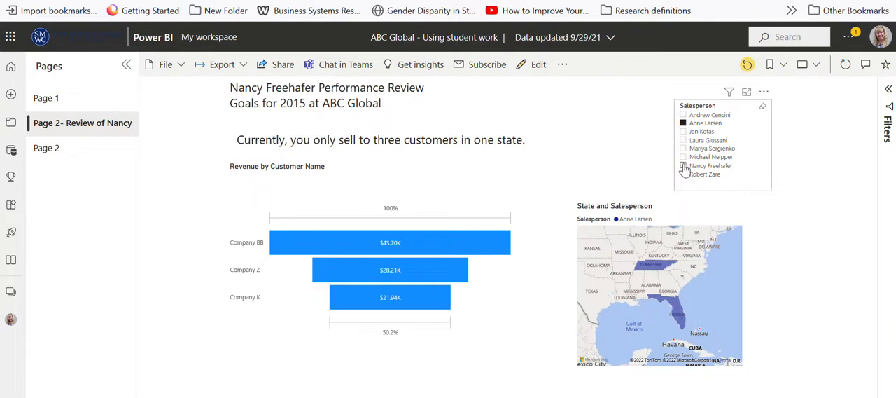
- Go to Page 2 of the report and switch it into editing mode
{"action": "left_click", "coordinate": [46, 149]}
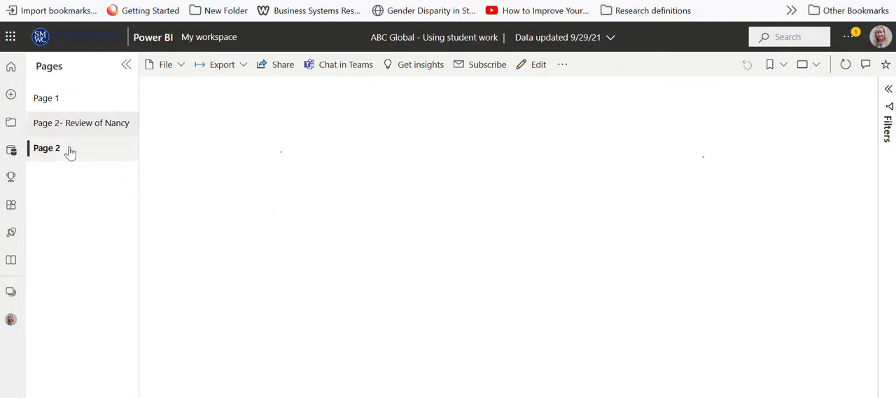
{"action": "left_click", "coordinate": [46, 149]}
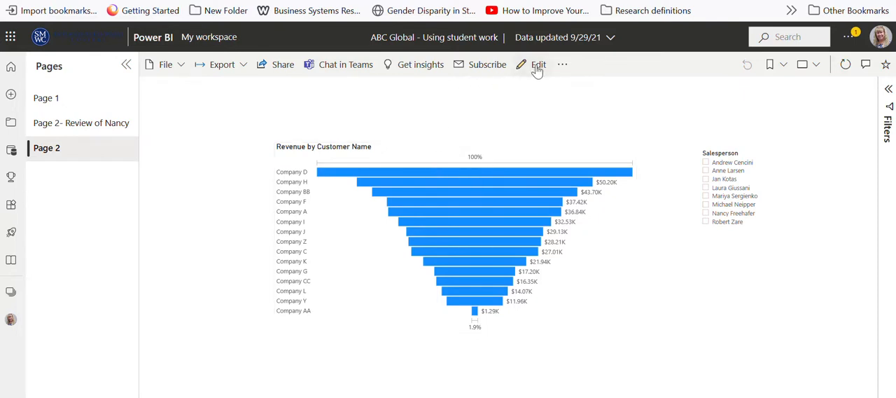
{"action": "left_click", "coordinate": [537, 65]}
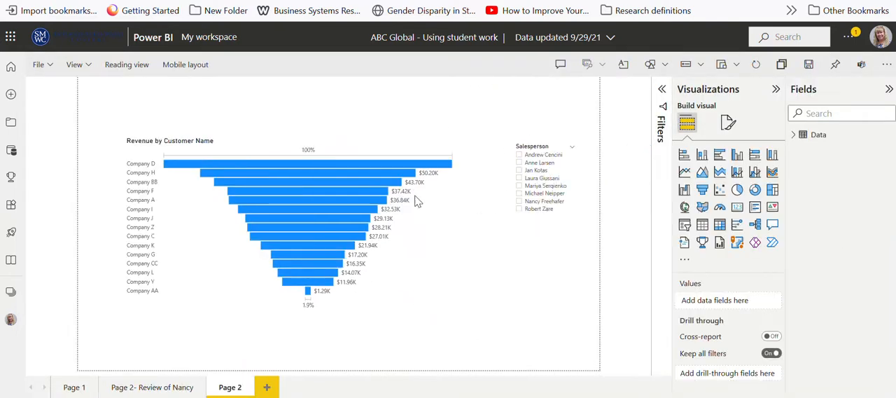
{"action": "mouse_move", "coordinate": [394, 182]}
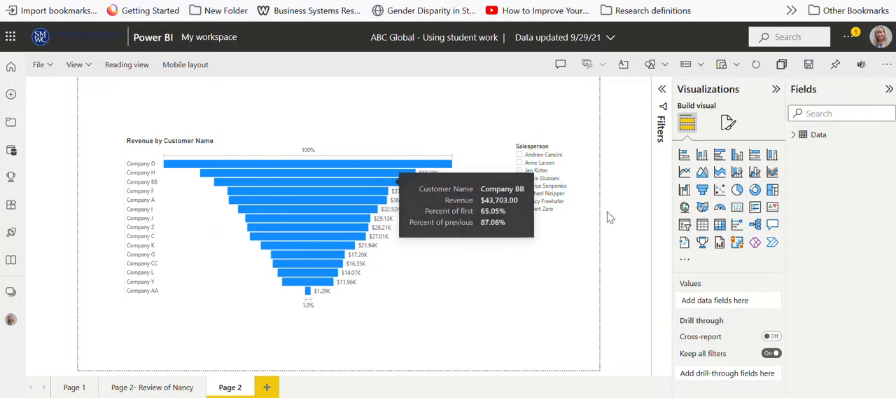
{"action": "mouse_move", "coordinate": [703, 208]}
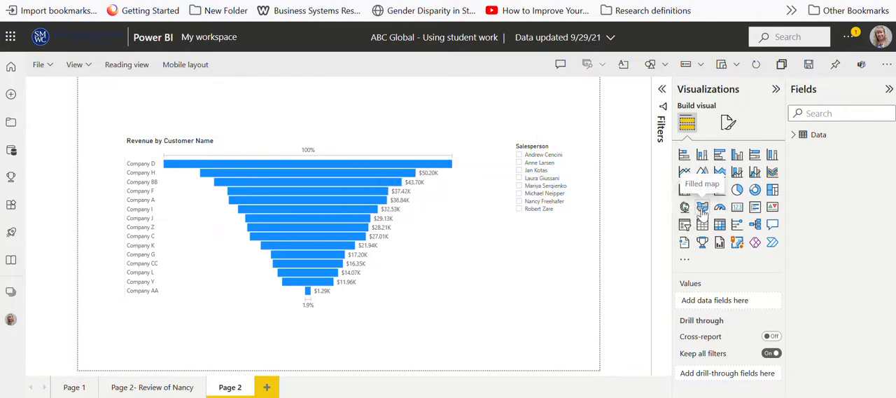
- Convert Page 2's revenue funnel into a map visual with customer name as legend
{"action": "left_click", "coordinate": [292, 224]}
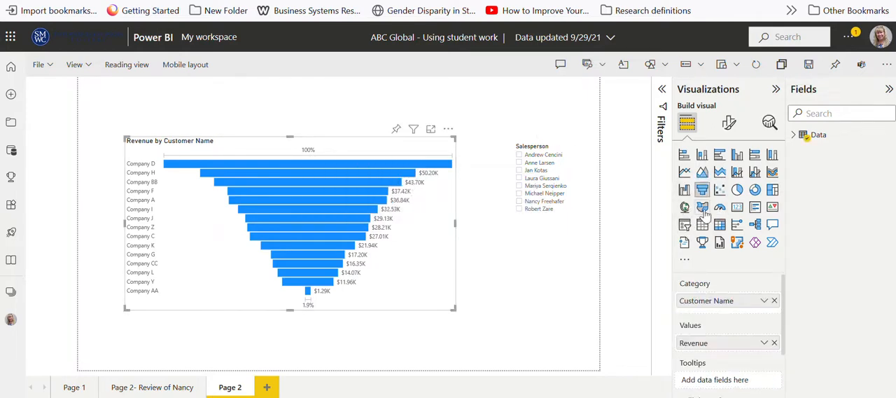
{"action": "left_click", "coordinate": [703, 207]}
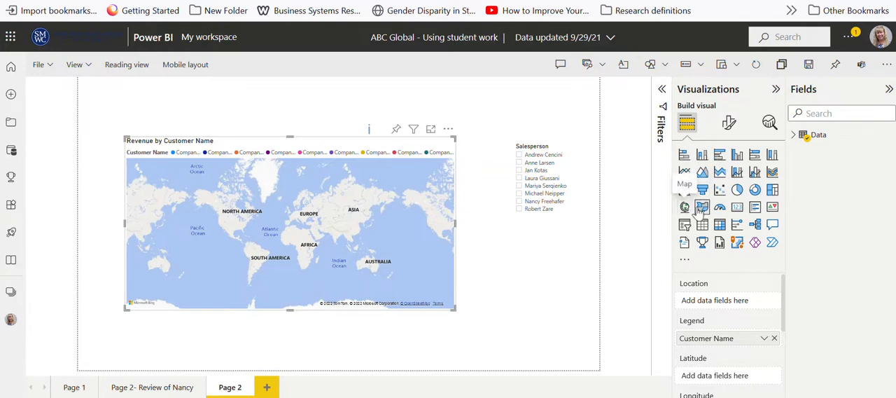
{"action": "mouse_move", "coordinate": [702, 207]}
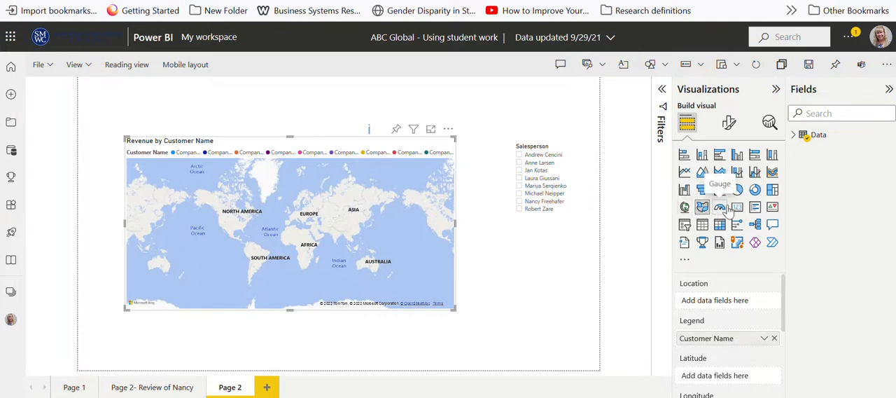
{"action": "mouse_move", "coordinate": [773, 224]}
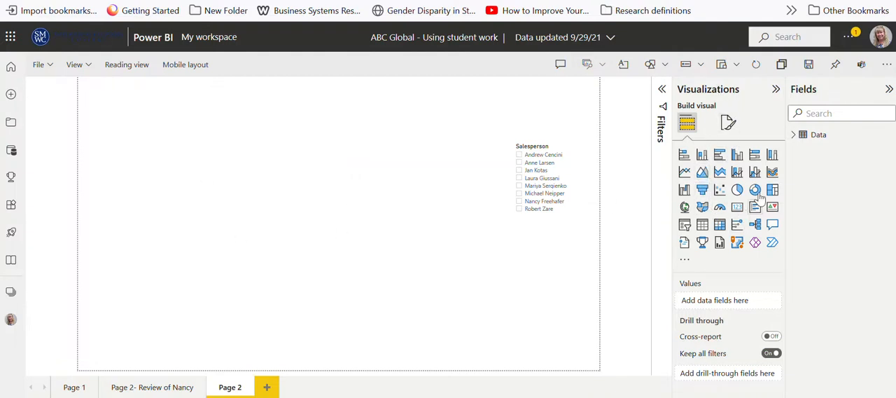
{"action": "mouse_move", "coordinate": [703, 154]}
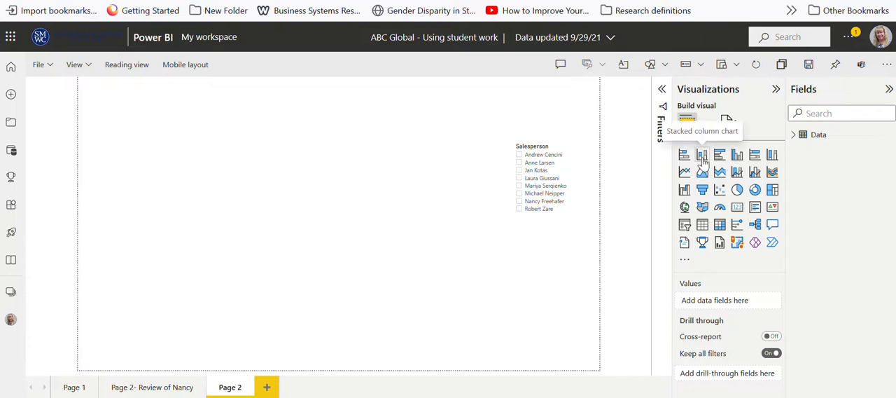
- Add a stacked column chart of Revenue by Salesperson from the Data table
{"action": "left_click", "coordinate": [703, 154]}
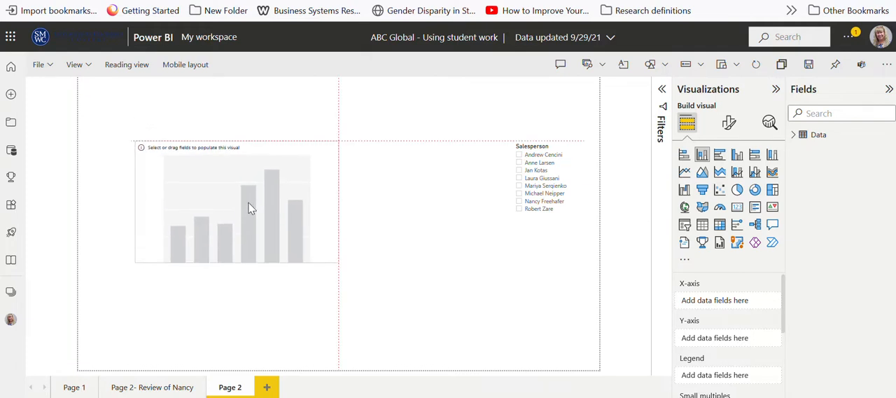
{"action": "left_click", "coordinate": [235, 210]}
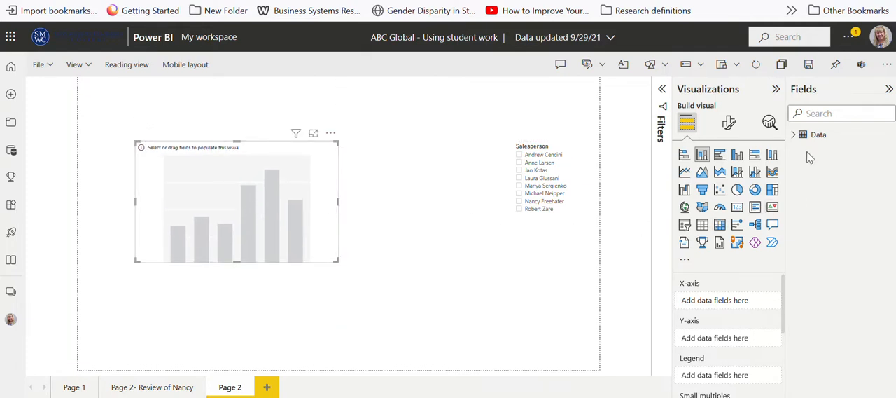
{"action": "left_click", "coordinate": [795, 135]}
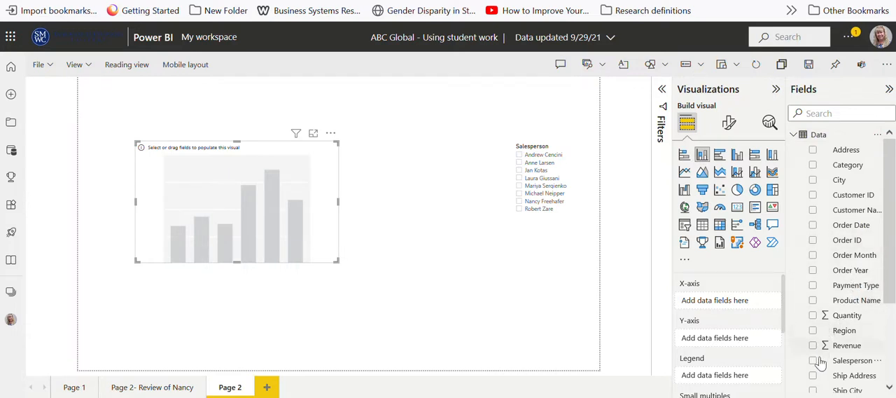
{"action": "left_click", "coordinate": [812, 345]}
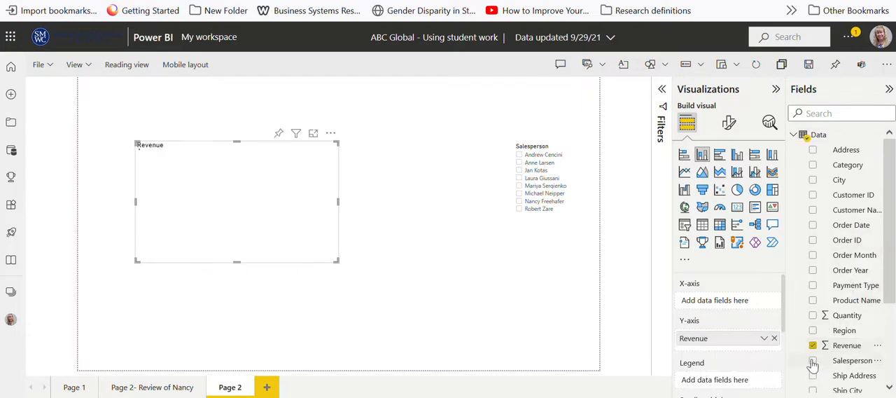
{"action": "left_click", "coordinate": [812, 360]}
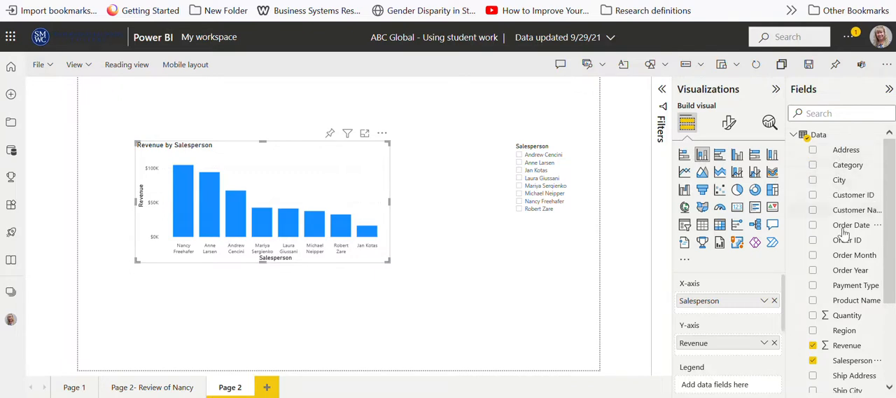
{"action": "mouse_move", "coordinate": [846, 180]}
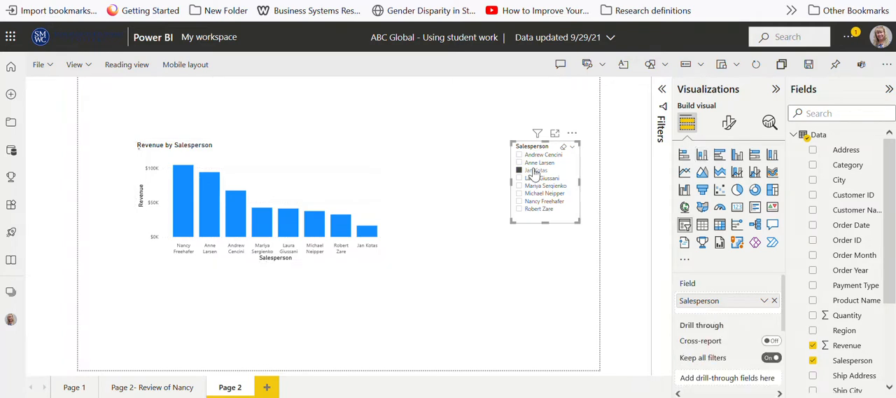
- Switch the slicer from Salesperson to Category and add an empty funnel visual
{"action": "left_click", "coordinate": [535, 171]}
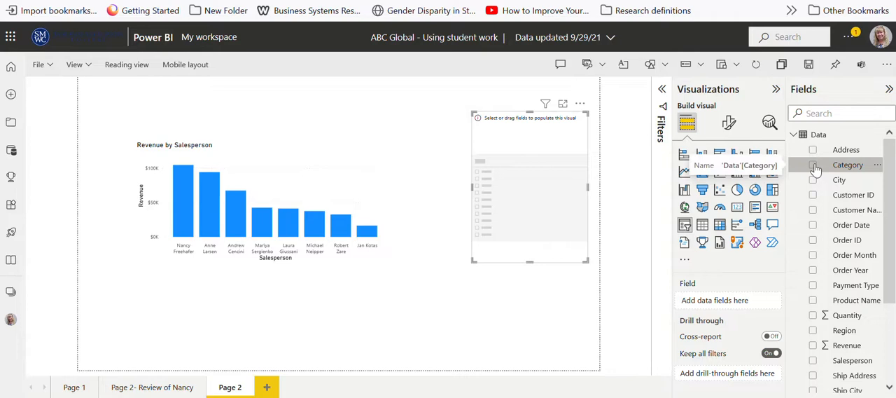
{"action": "left_click", "coordinate": [812, 166]}
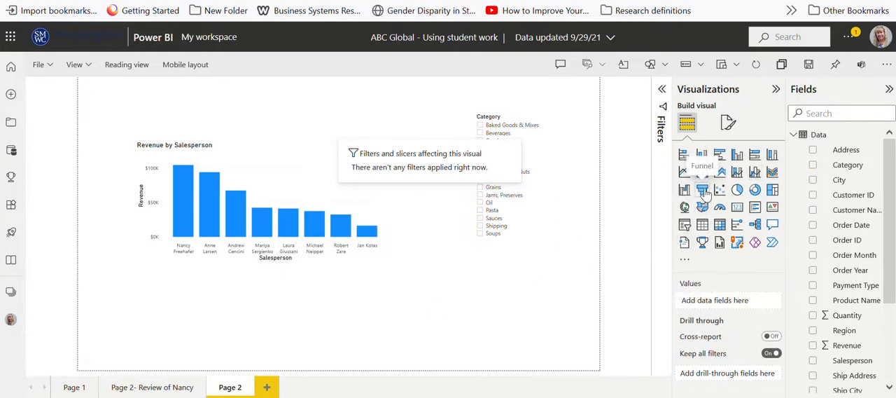
{"action": "left_click", "coordinate": [703, 189]}
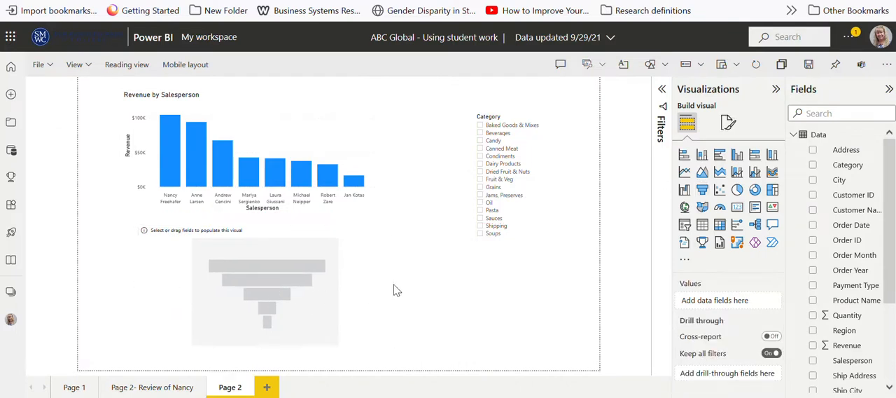
- Widen the new funnel and add Customer Name to it
{"action": "left_click", "coordinate": [265, 291]}
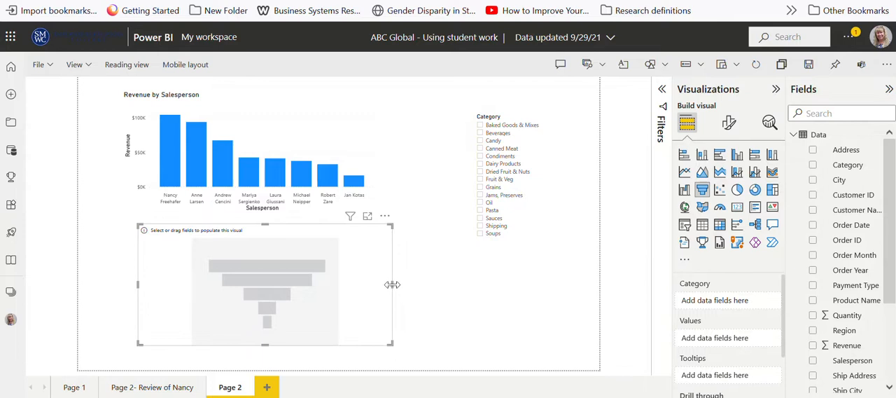
{"action": "left_click_drag", "start_coordinate": [392, 283], "coordinate": [409, 283]}
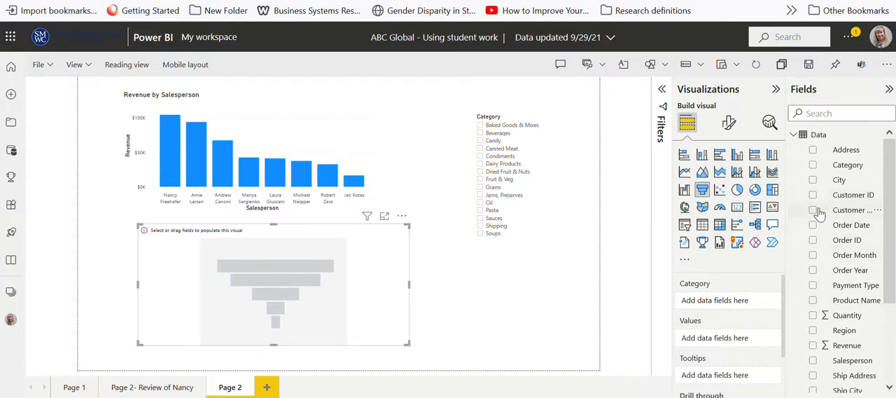
{"action": "left_click", "coordinate": [812, 210]}
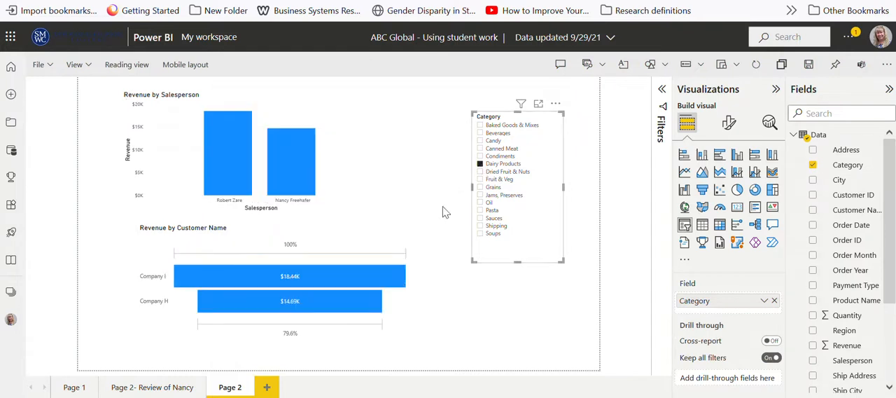
{"action": "mouse_move", "coordinate": [324, 275]}
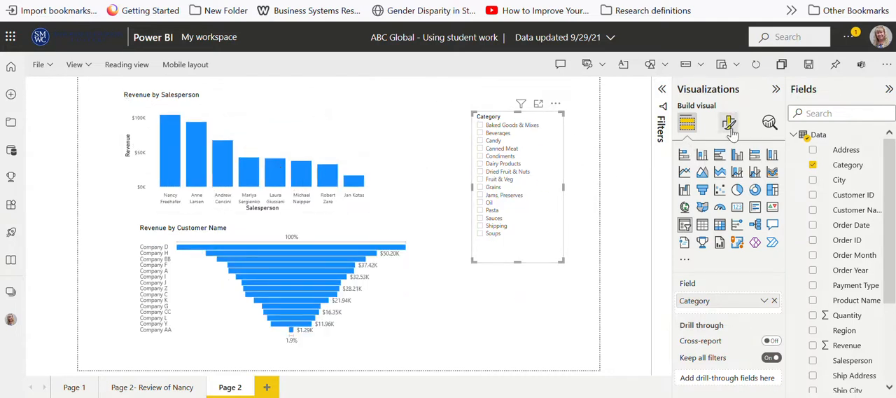
{"action": "mouse_move", "coordinate": [729, 124]}
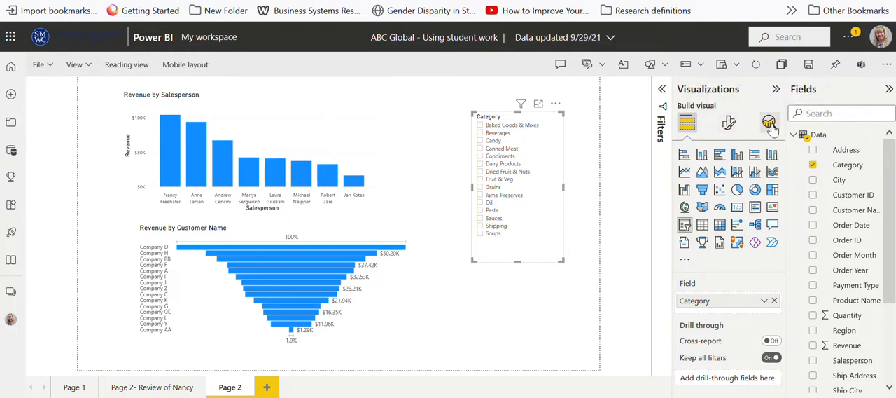
{"action": "mouse_move", "coordinate": [770, 124]}
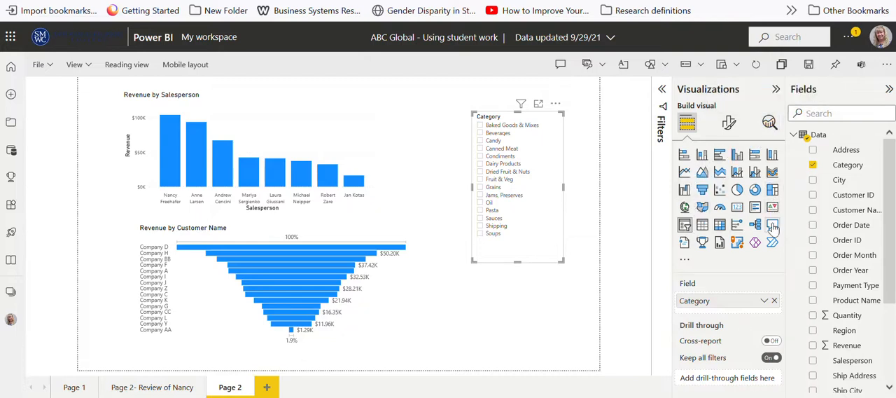
{"action": "mouse_move", "coordinate": [773, 224]}
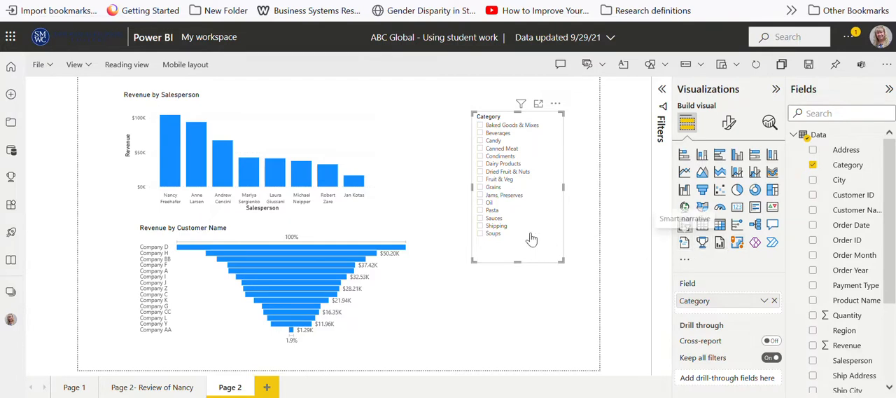
{"action": "mouse_move", "coordinate": [427, 225]}
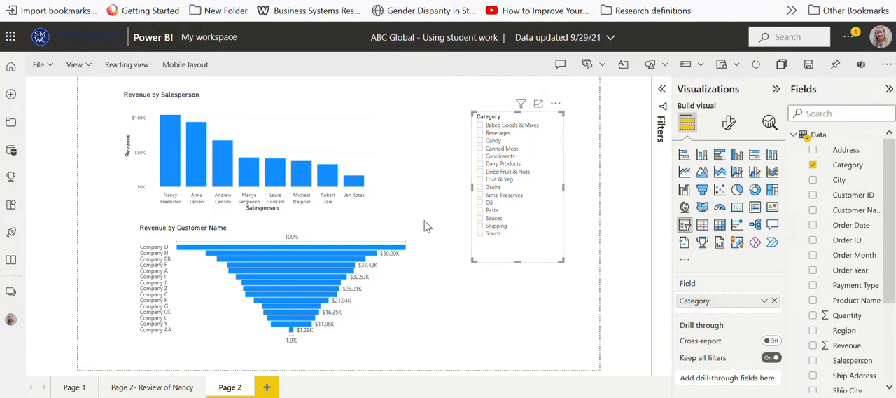
{"action": "mouse_move", "coordinate": [402, 170]}
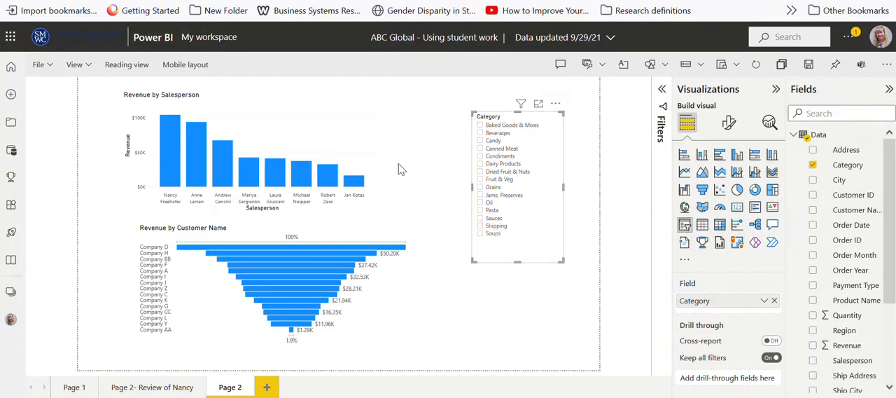
{"action": "mouse_move", "coordinate": [305, 113]}
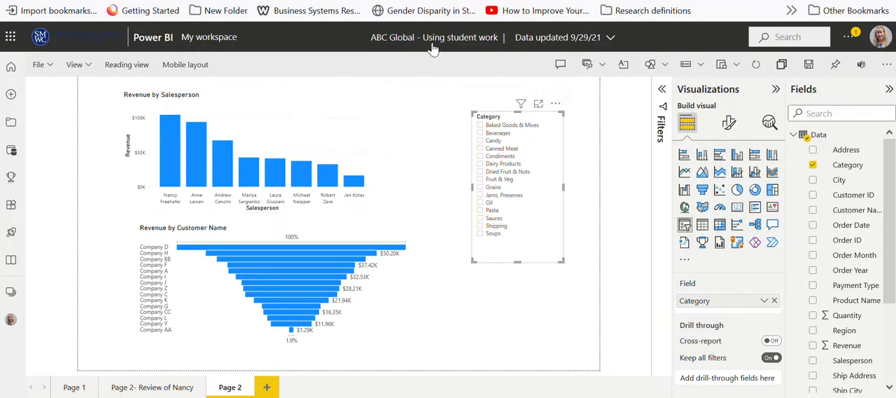
{"action": "mouse_move", "coordinate": [208, 36]}
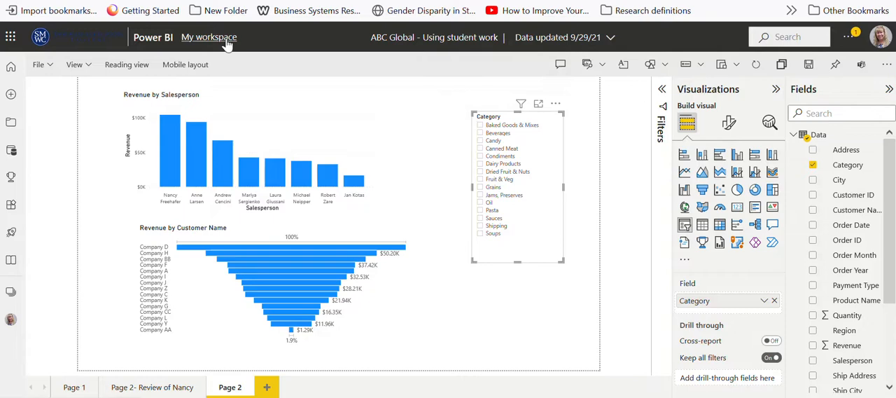
- Save the report, return to My workspace and list its datasets
{"action": "left_click", "coordinate": [209, 37]}
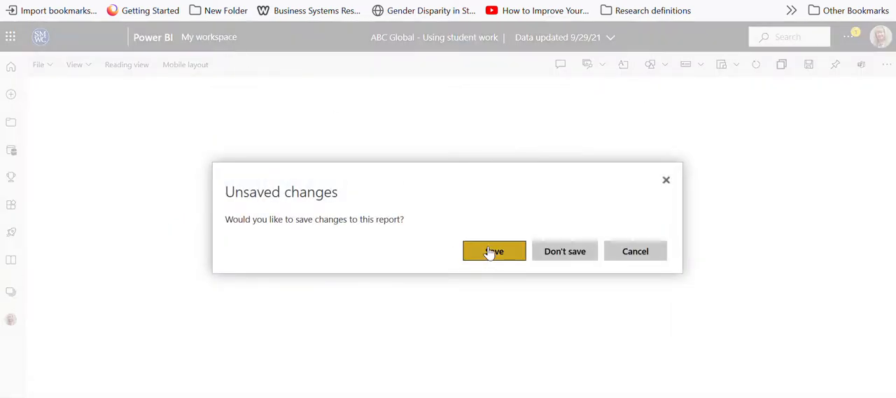
{"action": "left_click", "coordinate": [493, 250]}
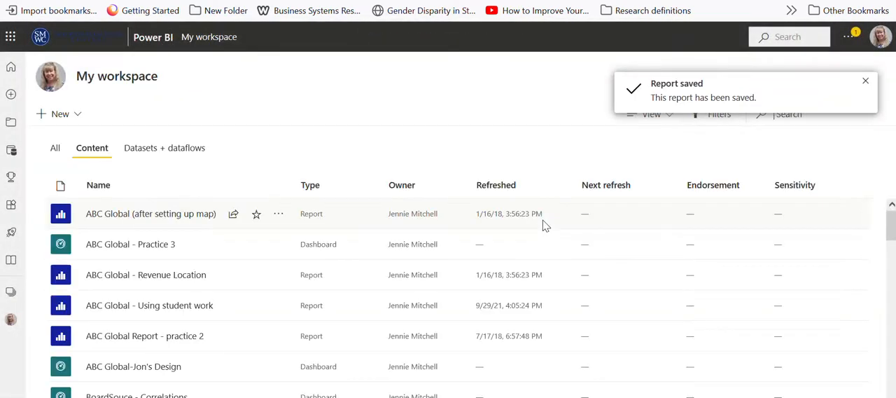
{"action": "mouse_move", "coordinate": [213, 265]}
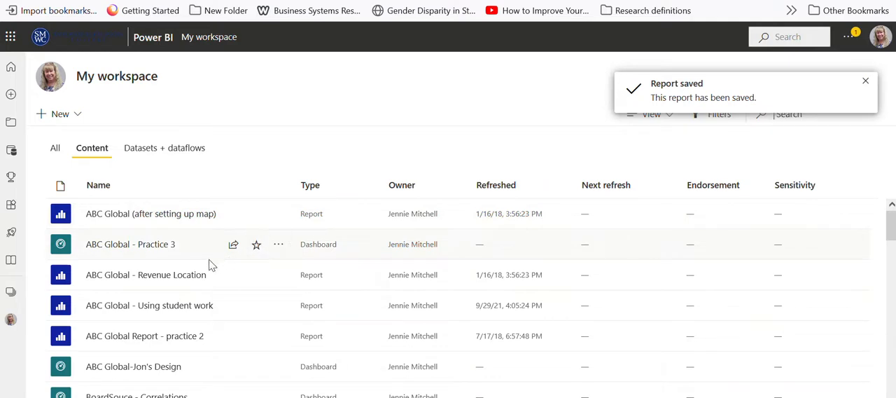
{"action": "mouse_move", "coordinate": [156, 164]}
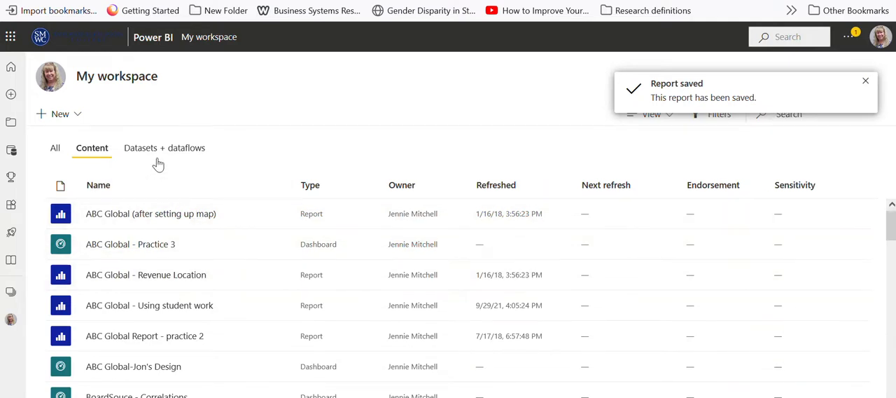
{"action": "left_click", "coordinate": [164, 149]}
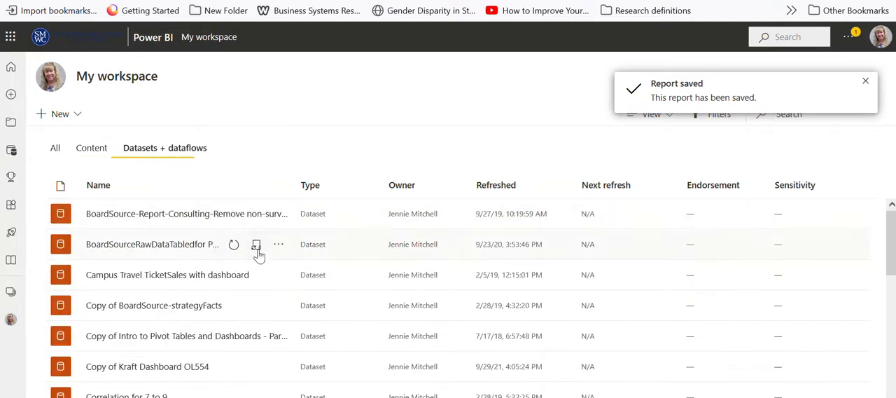
{"action": "scroll", "scroll_direction": "down", "scroll_amount": 3}
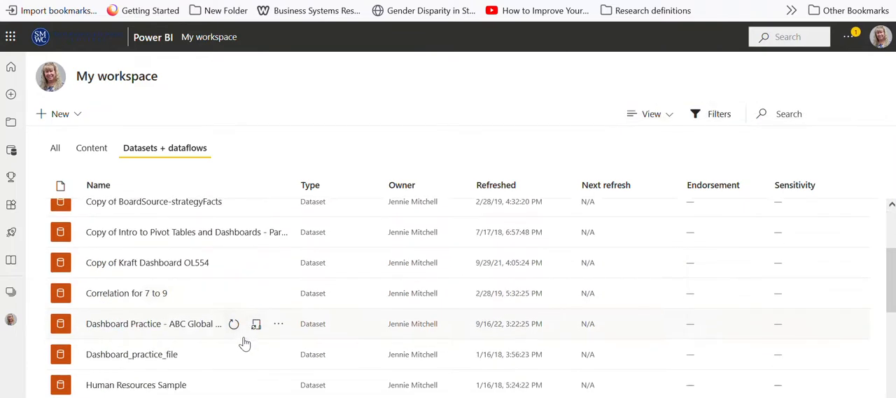
{"action": "scroll", "scroll_direction": "down", "scroll_amount": 3}
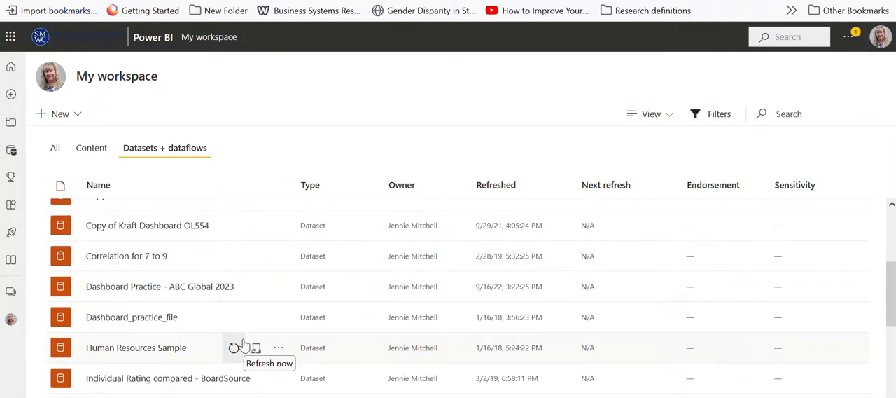
{"action": "scroll", "scroll_direction": "down", "scroll_amount": 3}
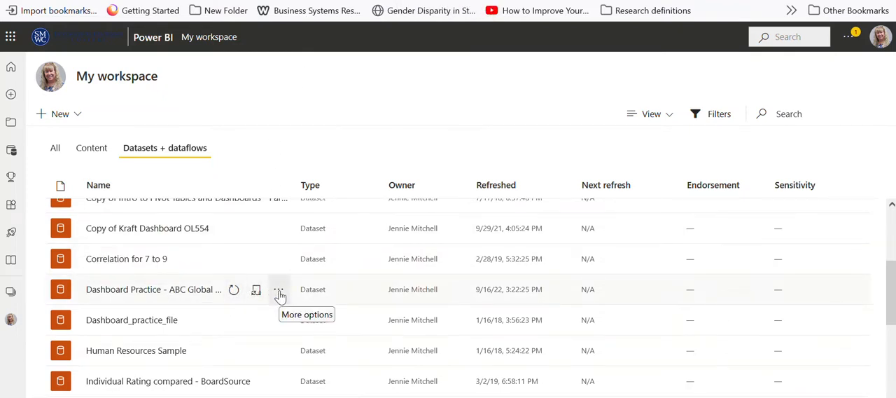
- Generate and view quick insights for the Dashboard Practice - ABC Global 2023 dataset
{"action": "left_click", "coordinate": [279, 289]}
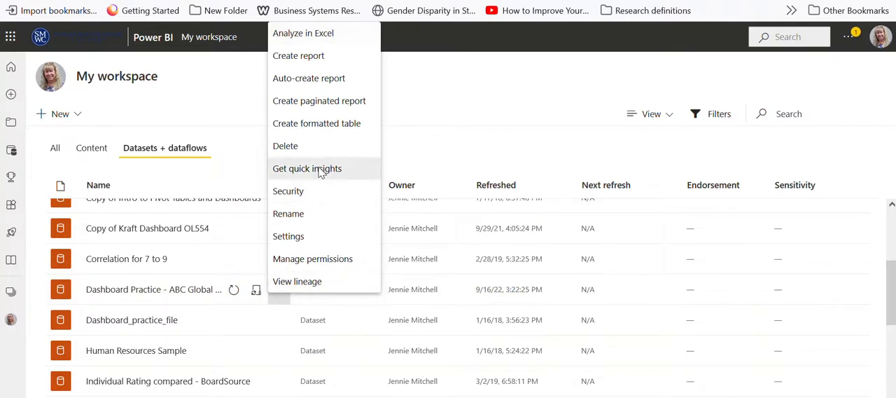
{"action": "left_click", "coordinate": [307, 169]}
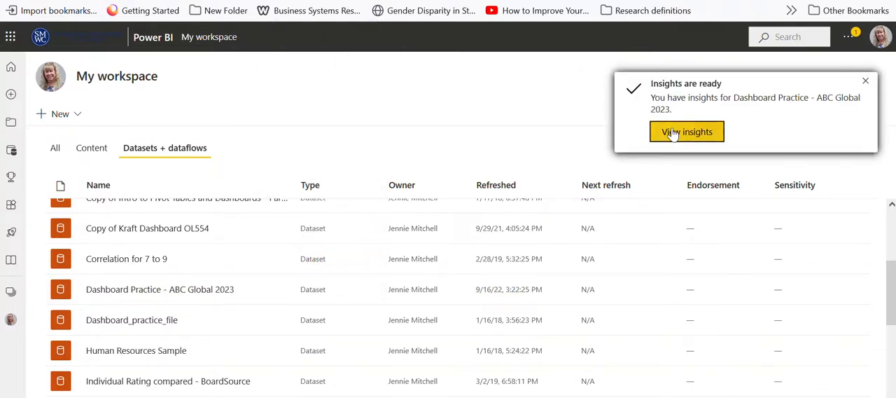
{"action": "left_click", "coordinate": [686, 132]}
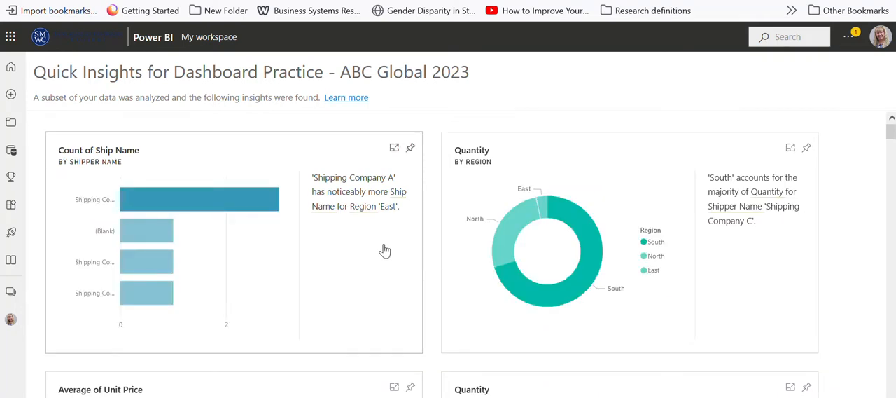
- Scroll to the Quantity by Customer ID insight and start pinning it to a dashboard
{"action": "scroll", "scroll_direction": "down", "scroll_amount": 3}
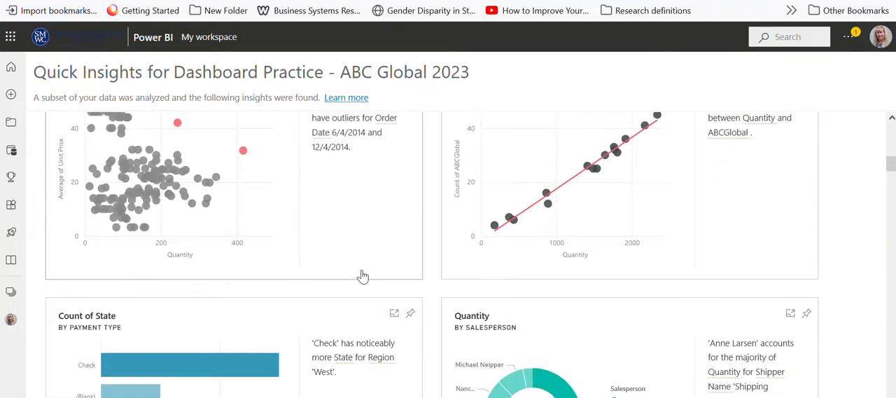
{"action": "scroll", "scroll_direction": "down", "scroll_amount": 3}
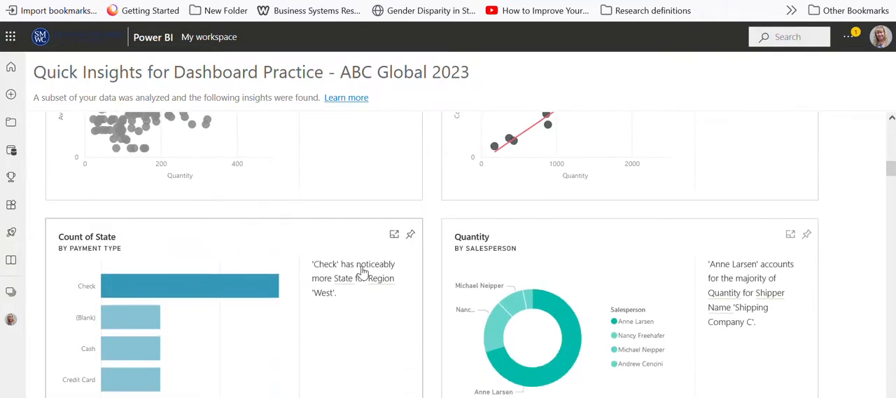
{"action": "scroll", "scroll_direction": "down", "scroll_amount": 3}
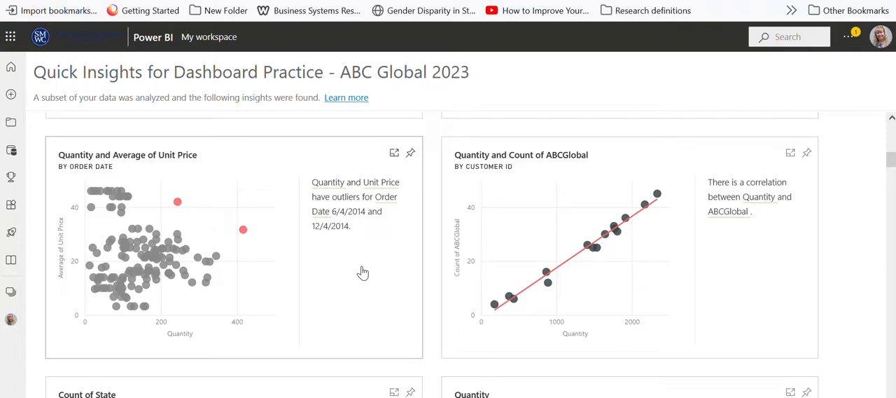
{"action": "scroll", "scroll_direction": "down", "scroll_amount": 3}
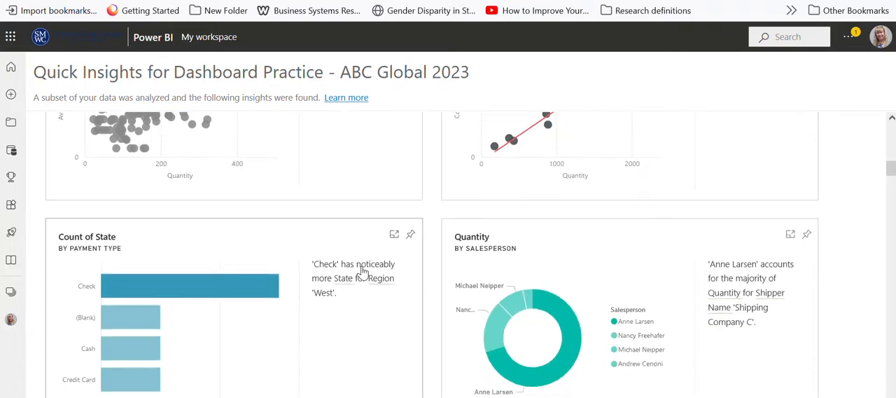
{"action": "scroll", "scroll_direction": "down", "scroll_amount": 3}
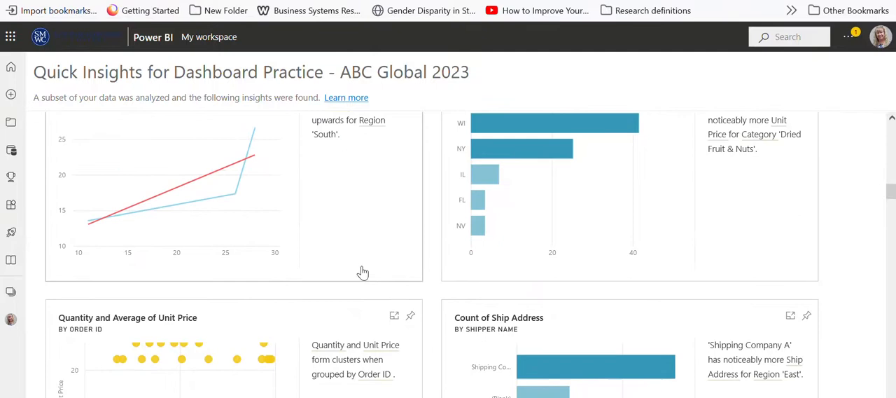
{"action": "scroll", "scroll_direction": "down", "scroll_amount": 3}
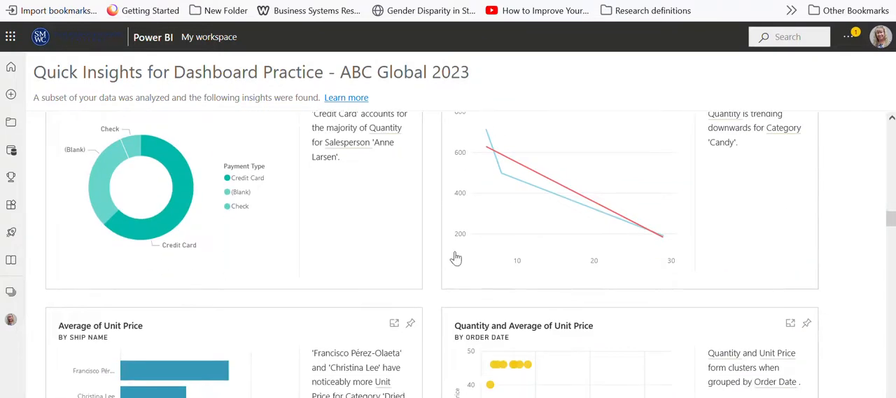
{"action": "scroll", "scroll_direction": "down", "scroll_amount": 3}
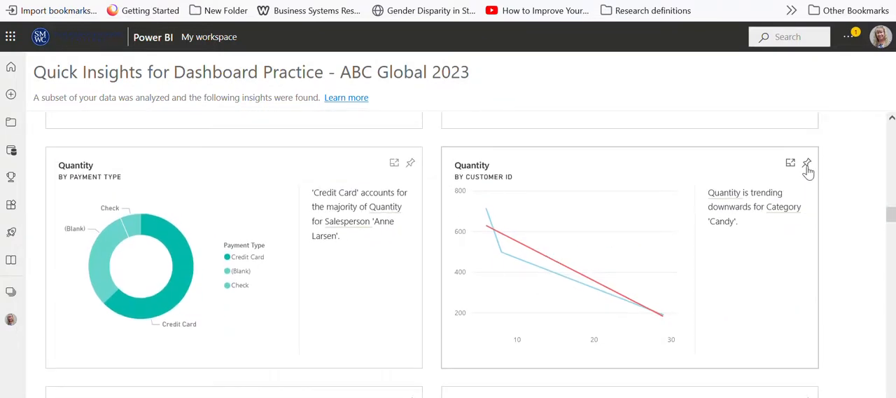
{"action": "left_click", "coordinate": [806, 162]}
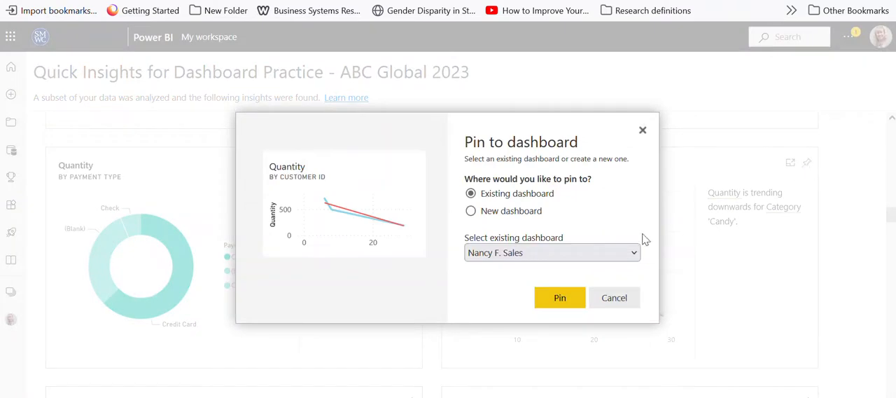
{"action": "left_click", "coordinate": [633, 252]}
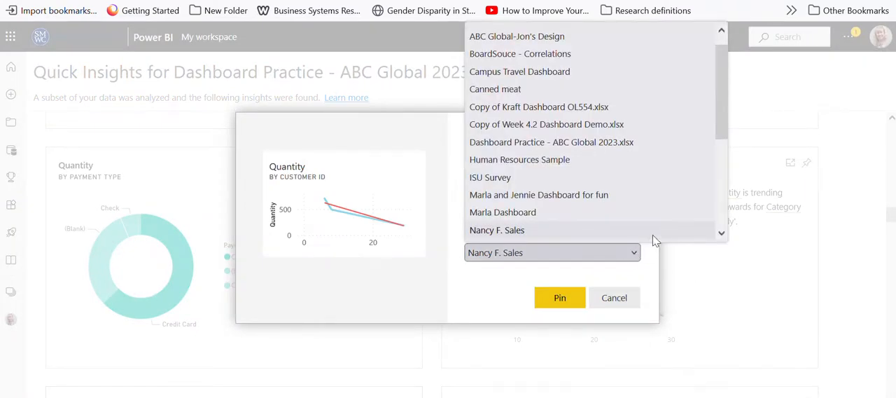
{"action": "left_click", "coordinate": [496, 229]}
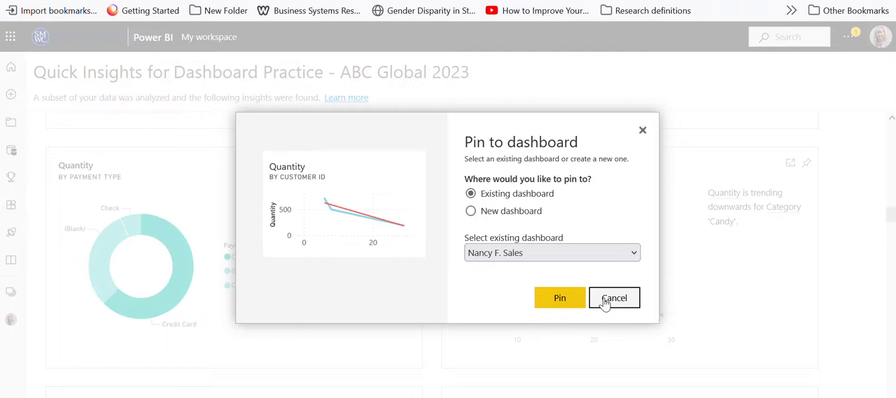
{"action": "mouse_move", "coordinate": [574, 243]}
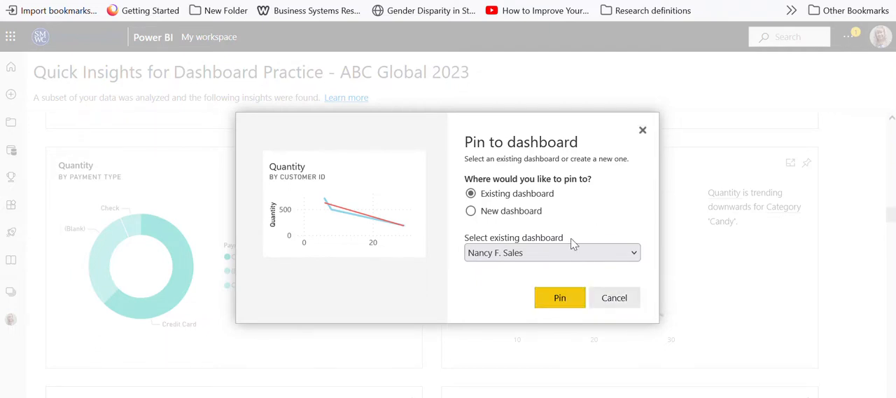
{"action": "left_click", "coordinate": [551, 252]}
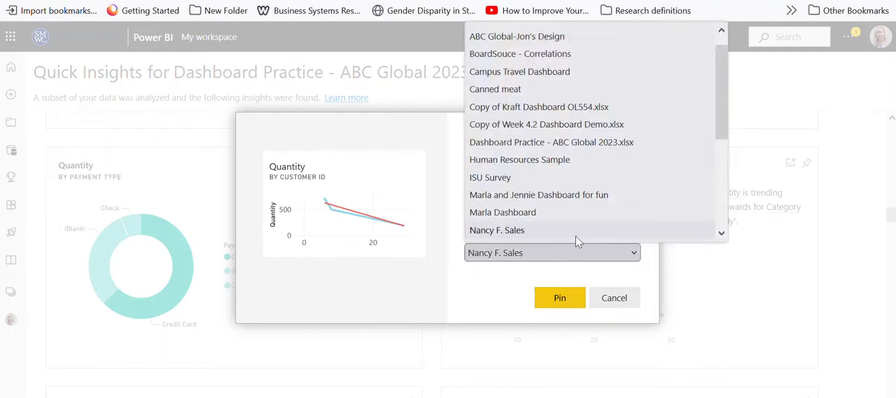
{"action": "left_click", "coordinate": [560, 297]}
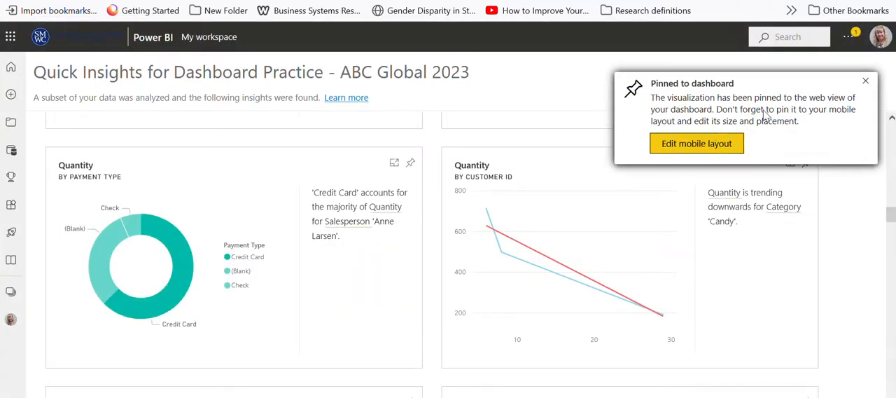
{"action": "mouse_move", "coordinate": [879, 87]}
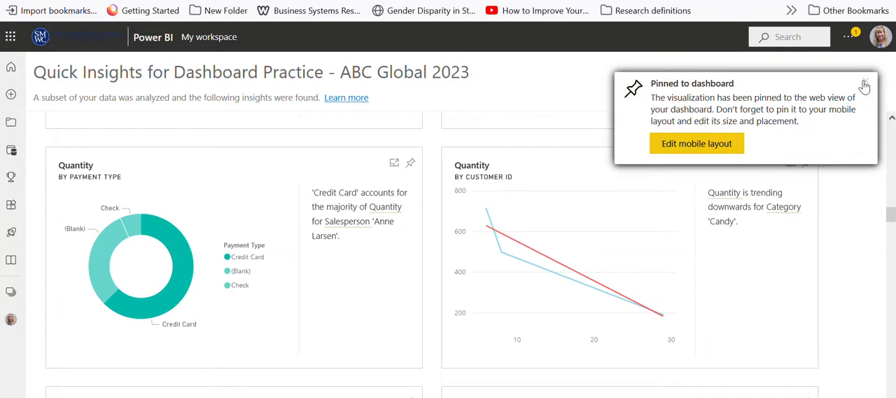
{"action": "left_click", "coordinate": [866, 85]}
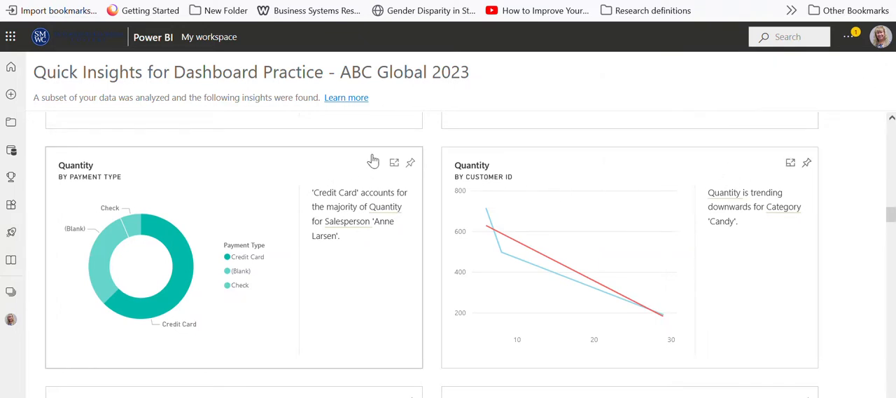
{"action": "mouse_move", "coordinate": [699, 311]}
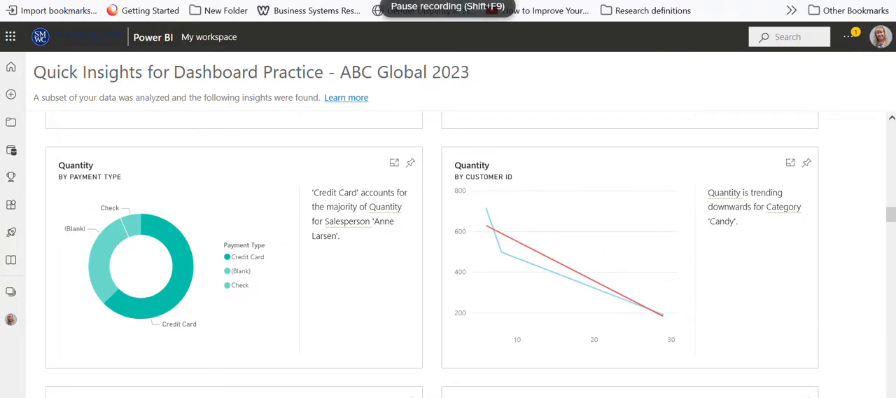
{"action": "left_click", "coordinate": [209, 37]}
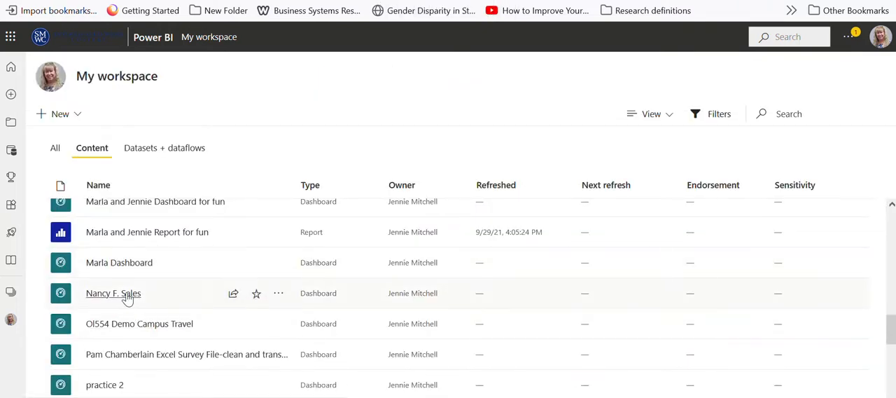
{"action": "left_click", "coordinate": [112, 293]}
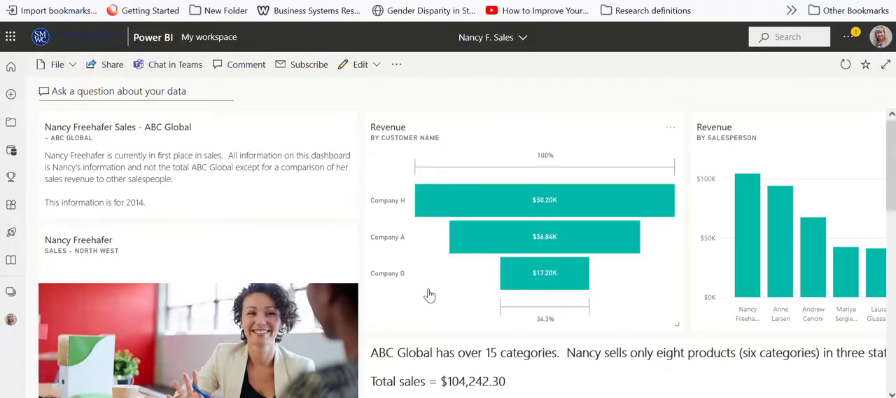
- Scroll down the dashboard to the new Quantity by Customer ID line chart tile
{"action": "scroll", "scroll_direction": "down", "scroll_amount": 3}
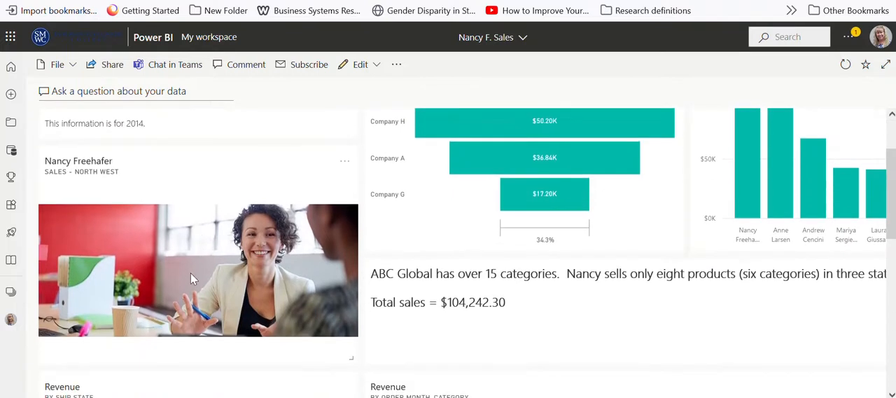
{"action": "mouse_move", "coordinate": [408, 278]}
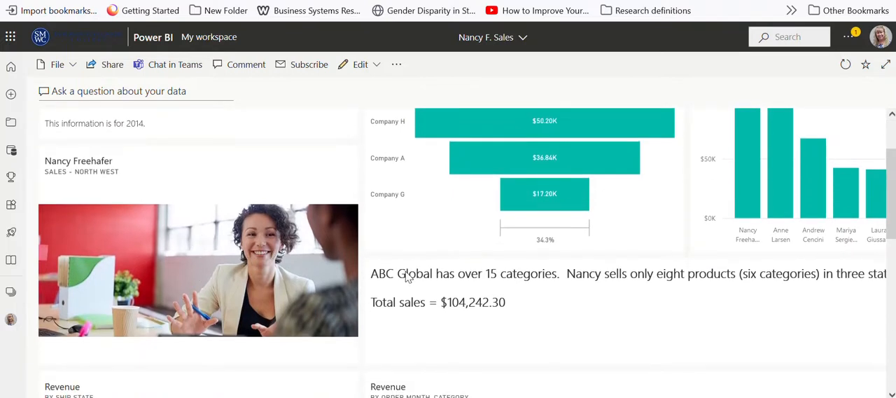
{"action": "scroll", "scroll_direction": "down", "scroll_amount": 3}
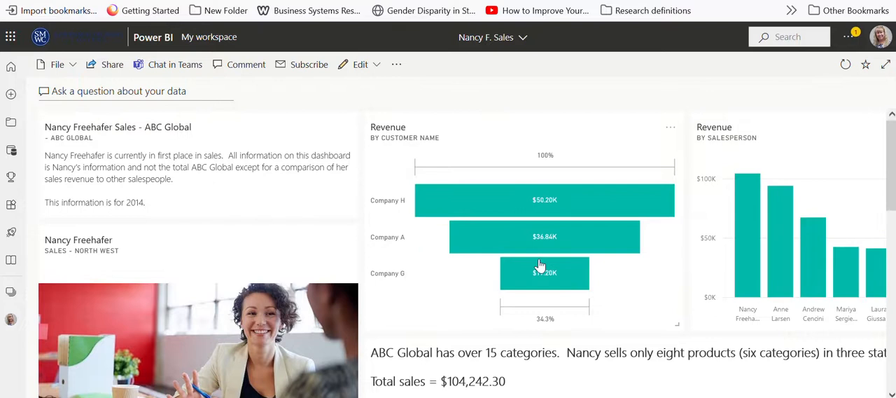
{"action": "mouse_move", "coordinate": [602, 175]}
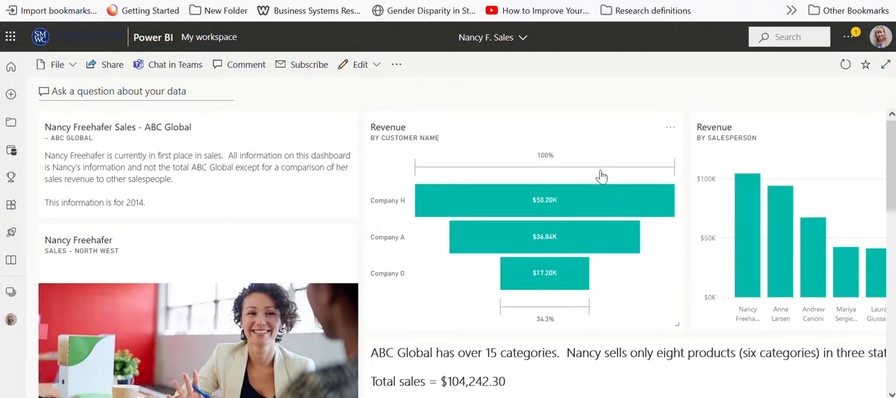
{"action": "mouse_move", "coordinate": [524, 230]}
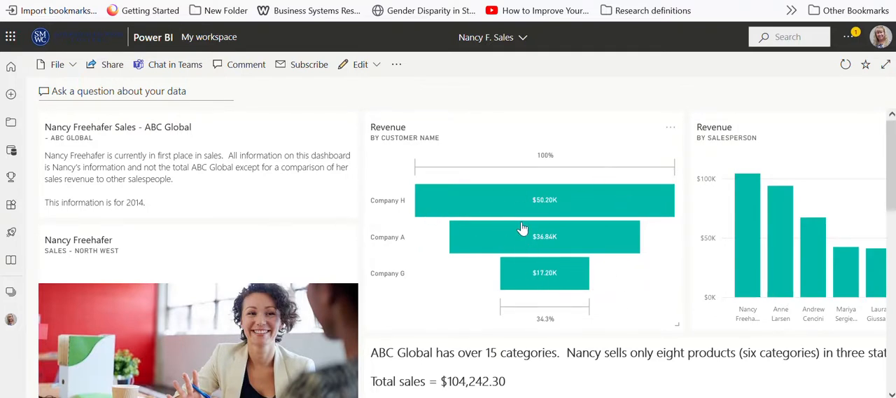
{"action": "scroll", "scroll_direction": "down", "scroll_amount": 3}
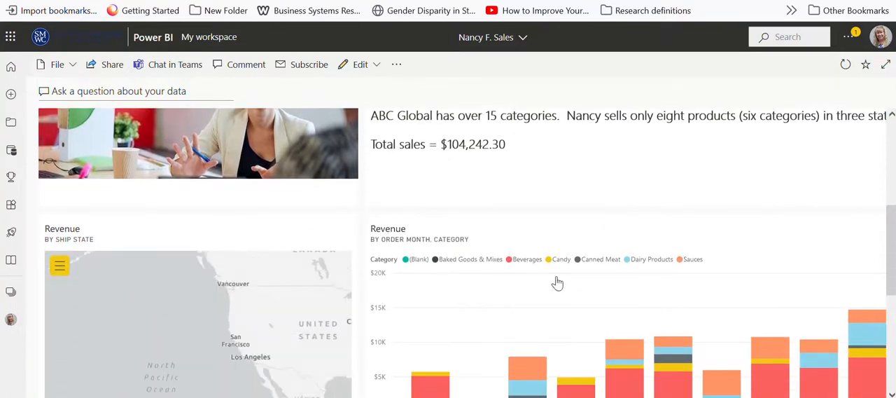
{"action": "scroll", "scroll_direction": "down", "scroll_amount": 3}
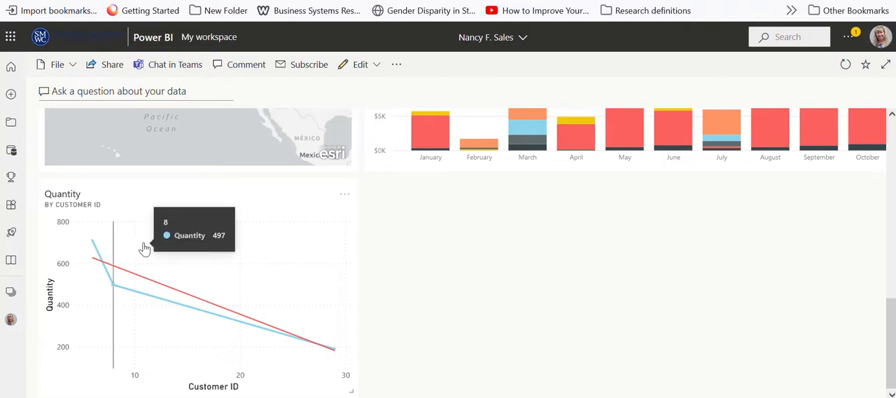
{"action": "mouse_move", "coordinate": [234, 277]}
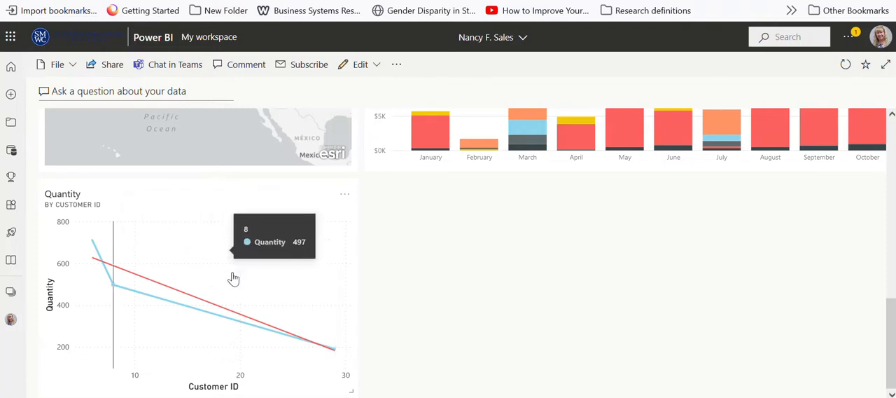
{"action": "mouse_move", "coordinate": [371, 320]}
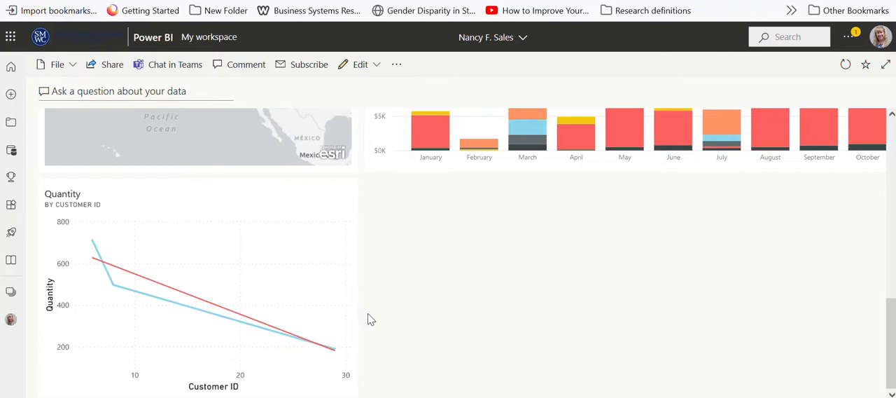
{"action": "mouse_move", "coordinate": [365, 297]}
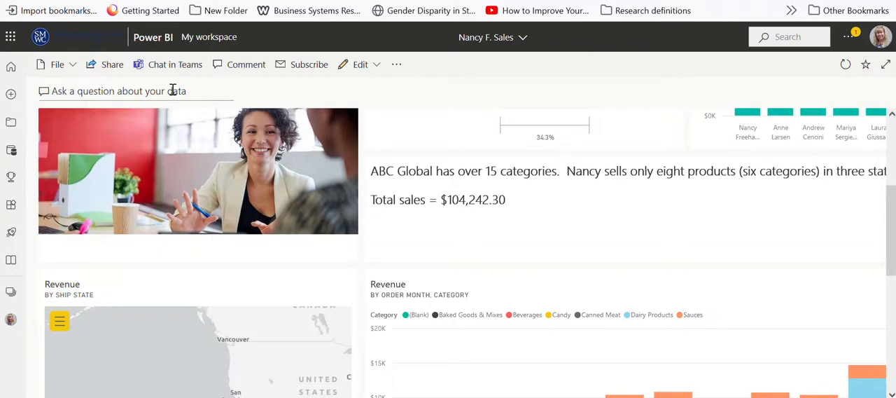
{"action": "mouse_move", "coordinate": [425, 119]}
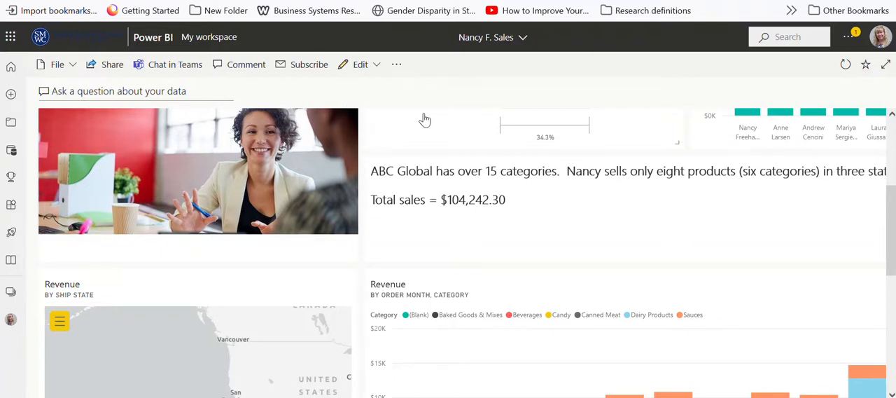
{"action": "mouse_move", "coordinate": [381, 96]}
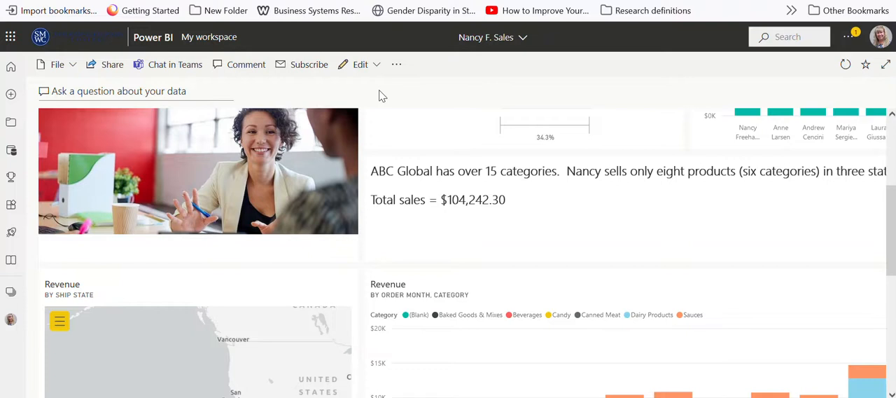
{"action": "mouse_move", "coordinate": [400, 123]}
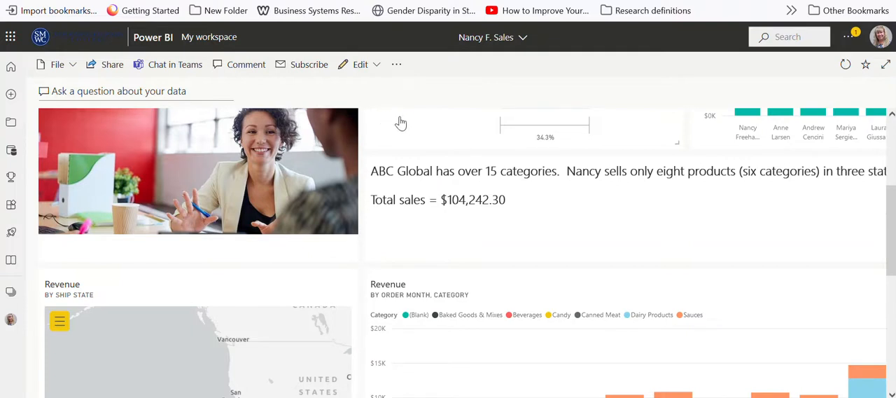
{"action": "mouse_move", "coordinate": [449, 193]}
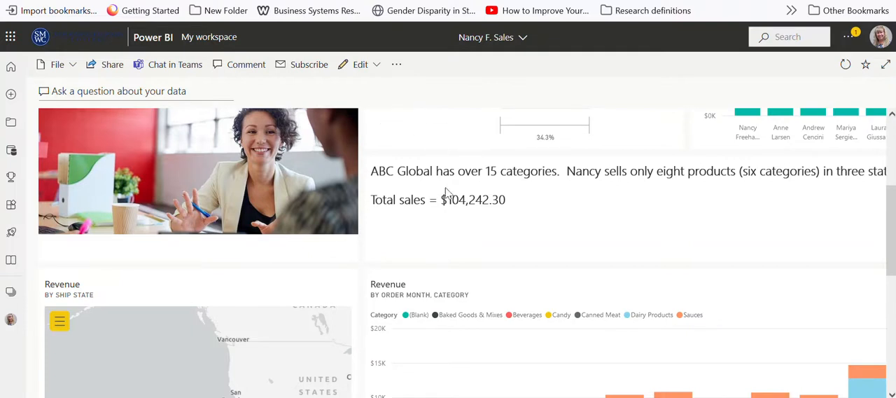
{"action": "mouse_move", "coordinate": [461, 134]}
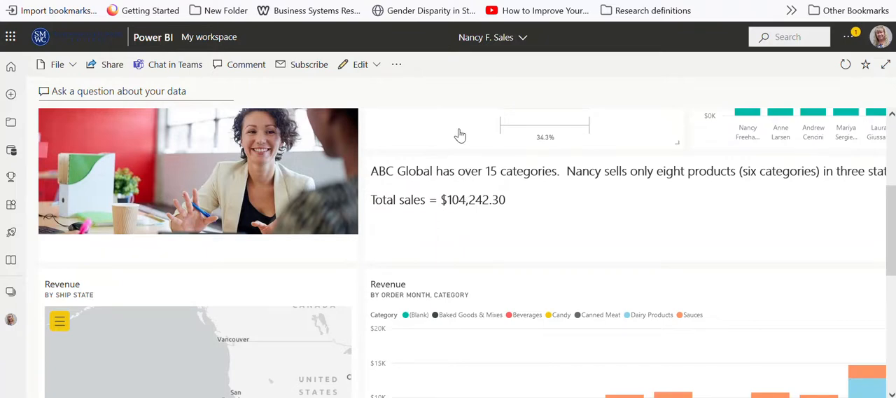